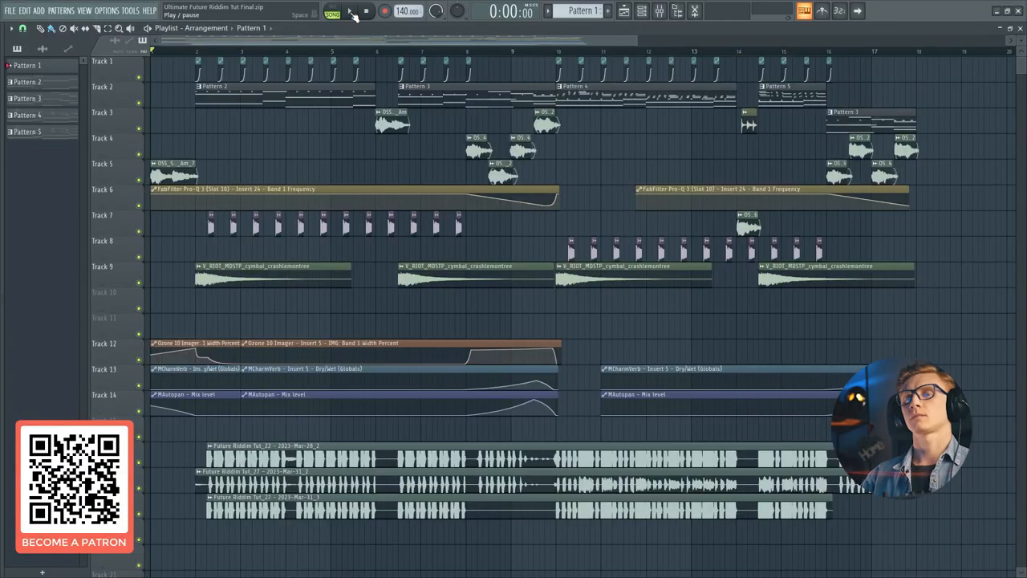
# Show the channel rack of Serum, Vital and drum channels over the arrangement
pyautogui.click(352, 9)
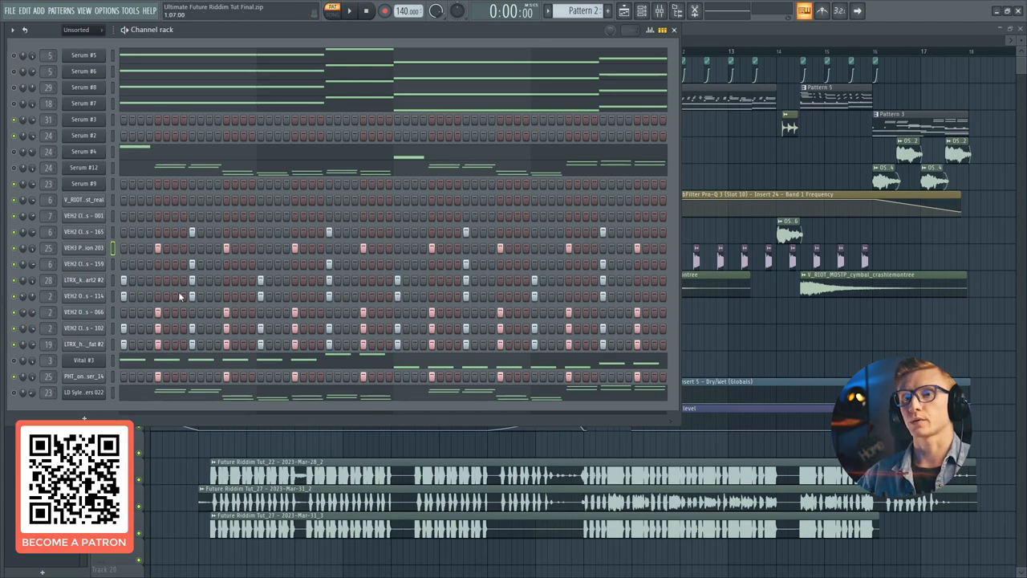
# Show the mixer with insert 25 and its FabFilter Pro-Q 3 effect
pyautogui.click(350, 9)
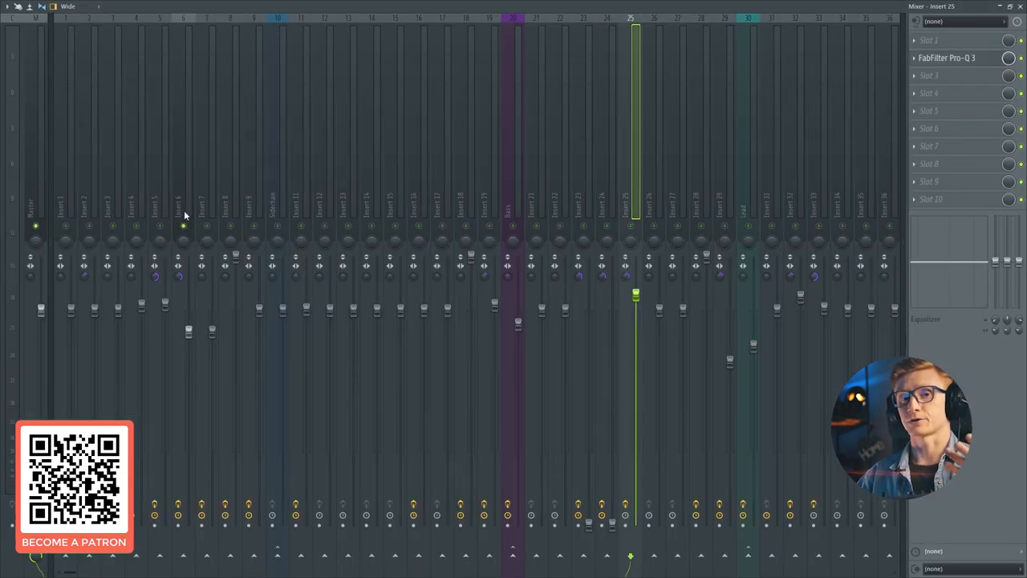
# Bring up the Serum lead synth on its effects page showing the delay settings
pyautogui.click(183, 212)
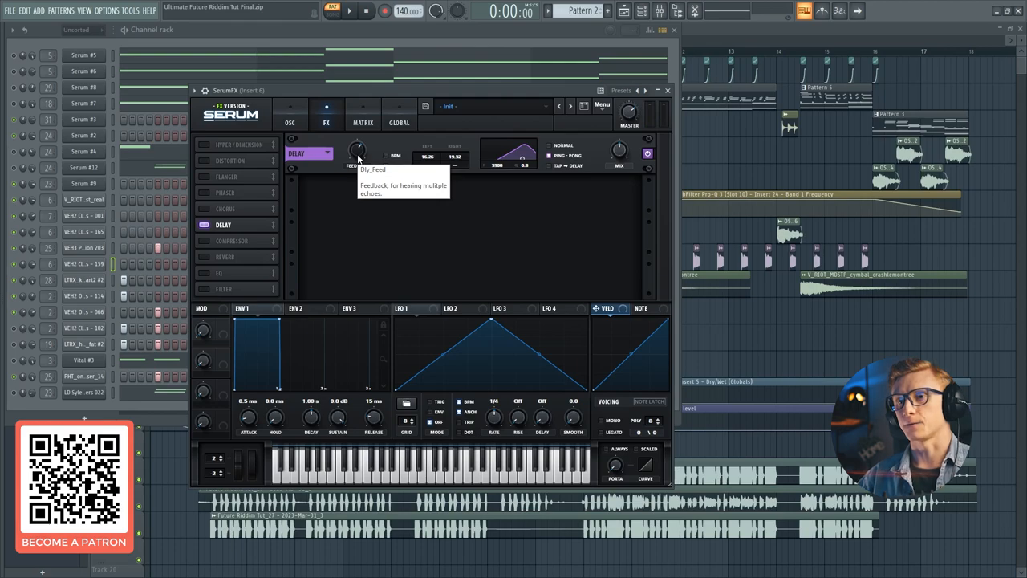
# Set the Serum lead's delay feedback to 62% and close the synth
pyautogui.moveTo(358, 152); pyautogui.dragTo(358, 145)
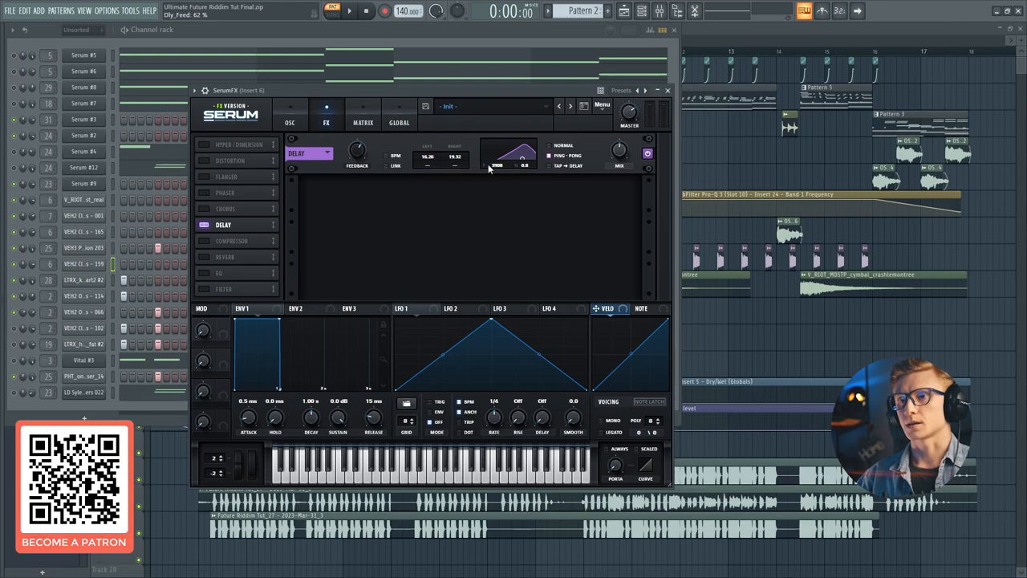
pyautogui.moveTo(517, 165)
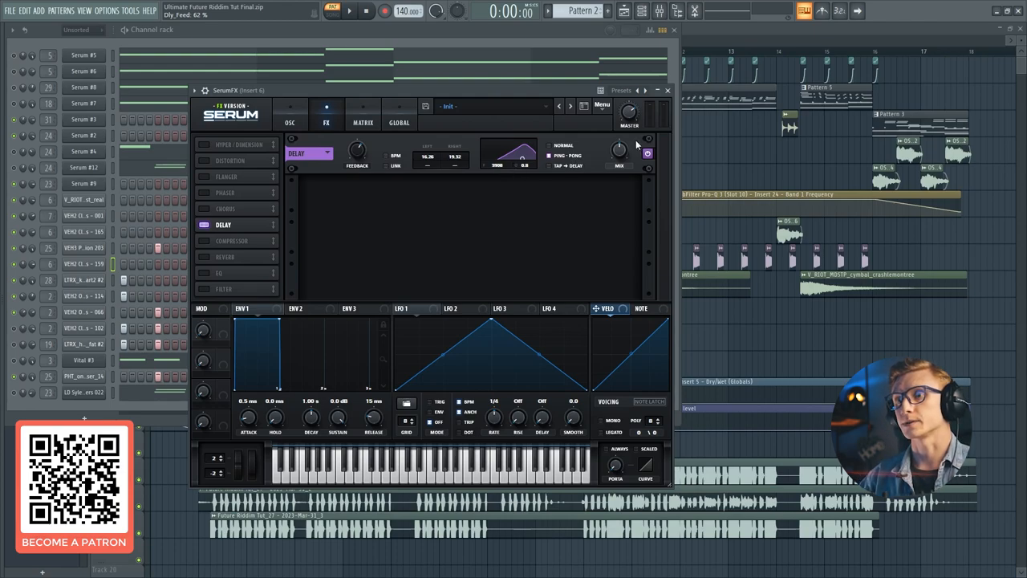
pyautogui.click(668, 90)
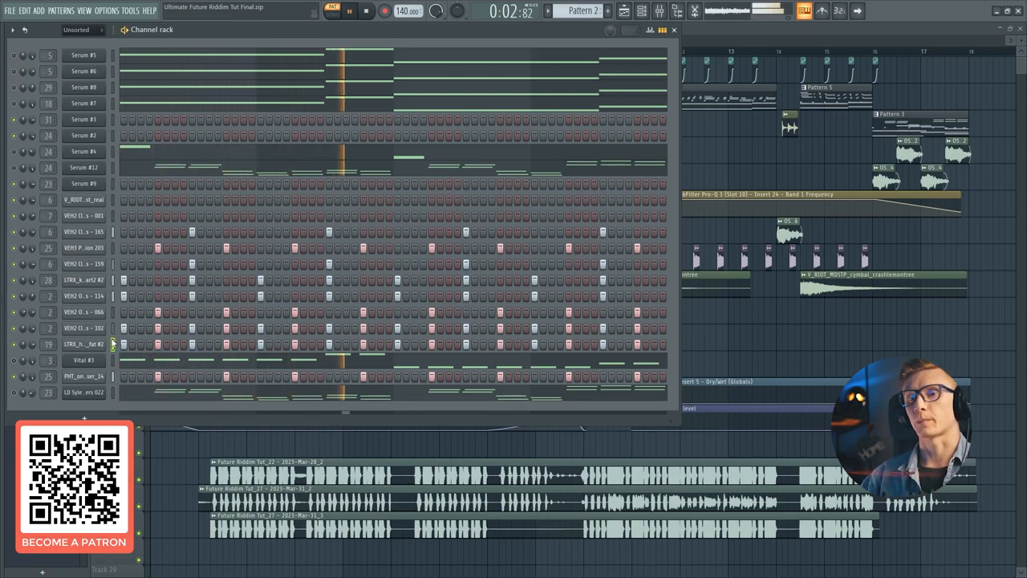
pyautogui.click(366, 10)
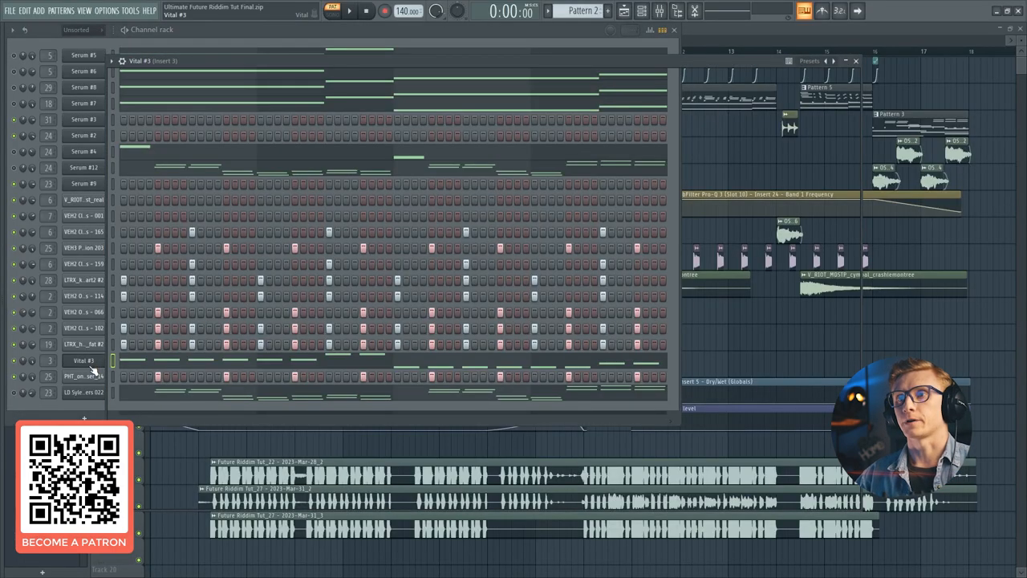
pyautogui.doubleClick(84, 360)
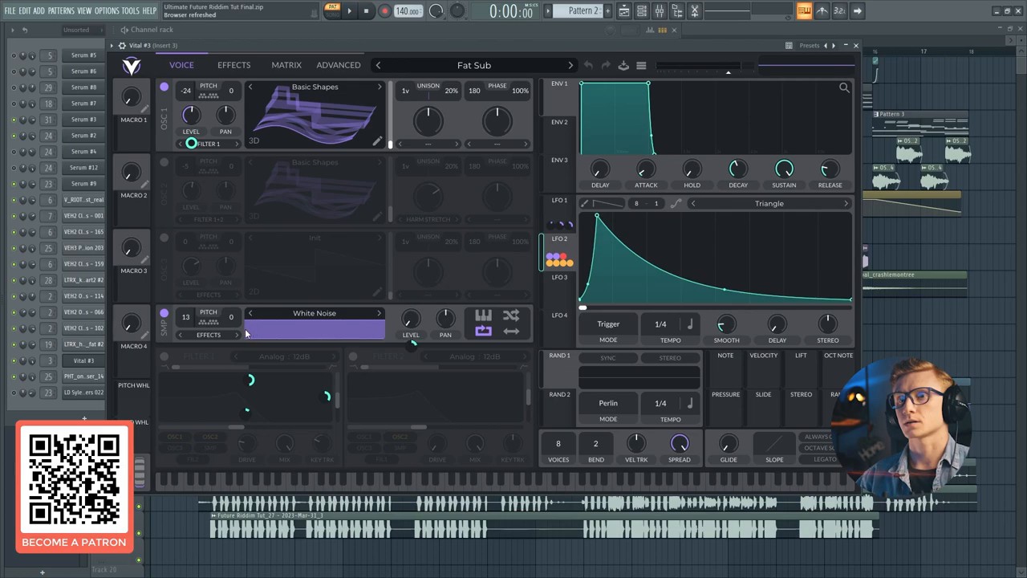
pyautogui.click(163, 313)
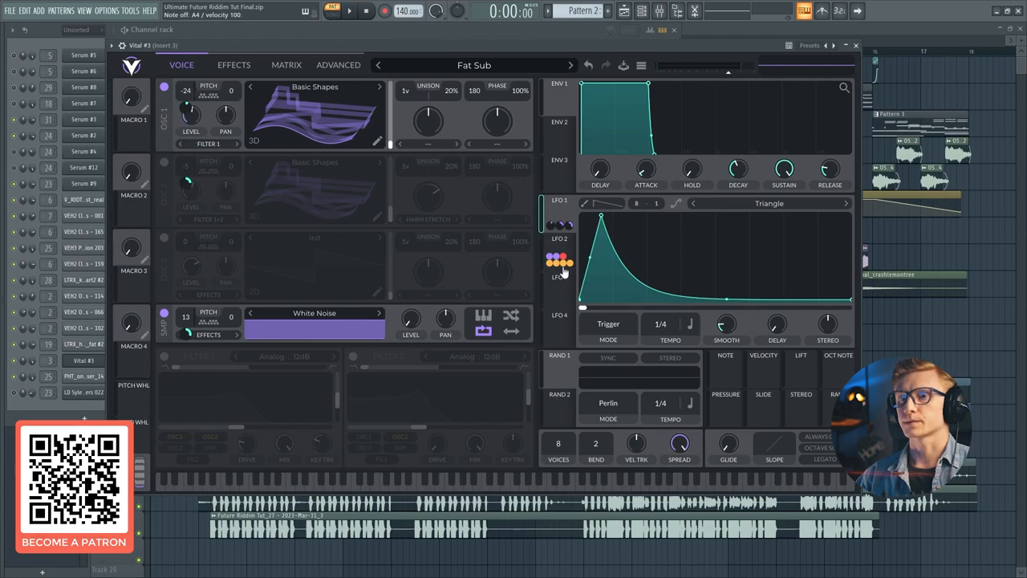
pyautogui.click(235, 65)
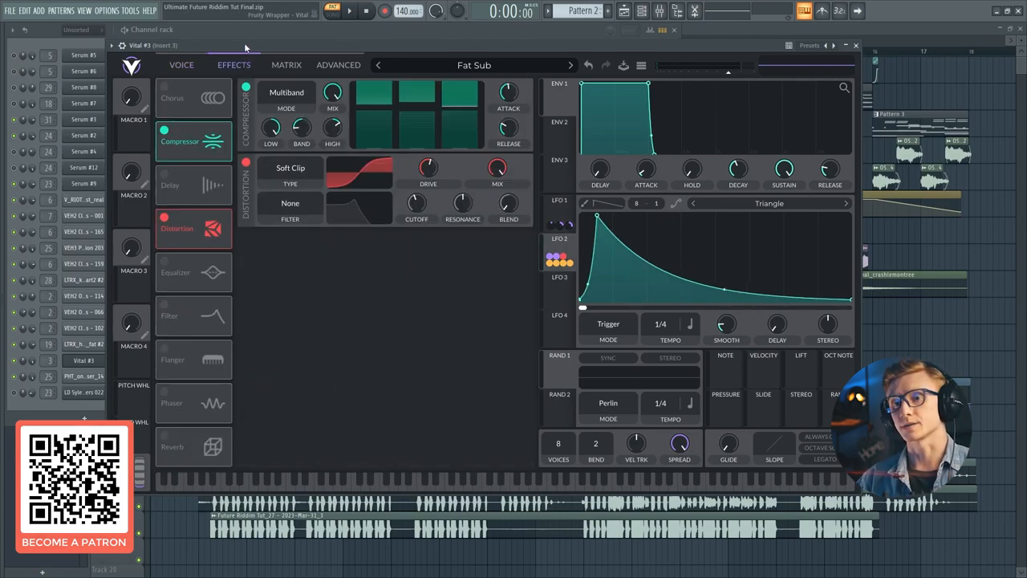
pyautogui.click(164, 218)
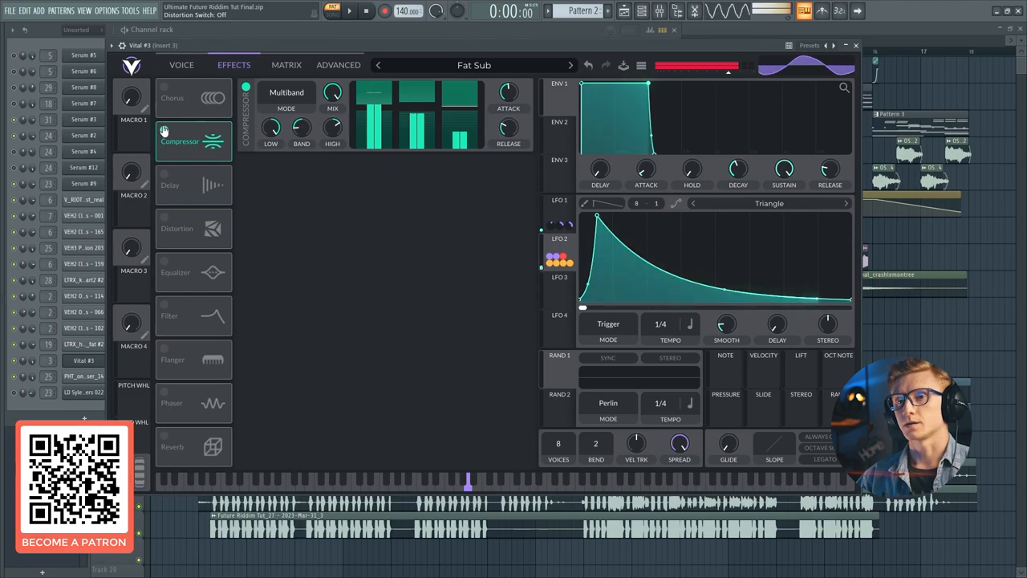
pyautogui.click(164, 130)
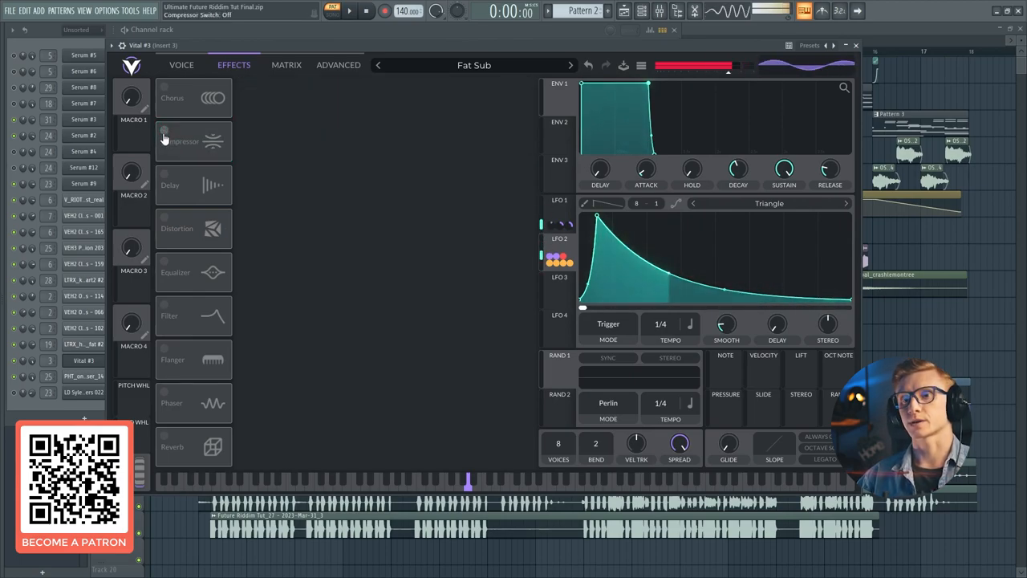
pyautogui.click(164, 128)
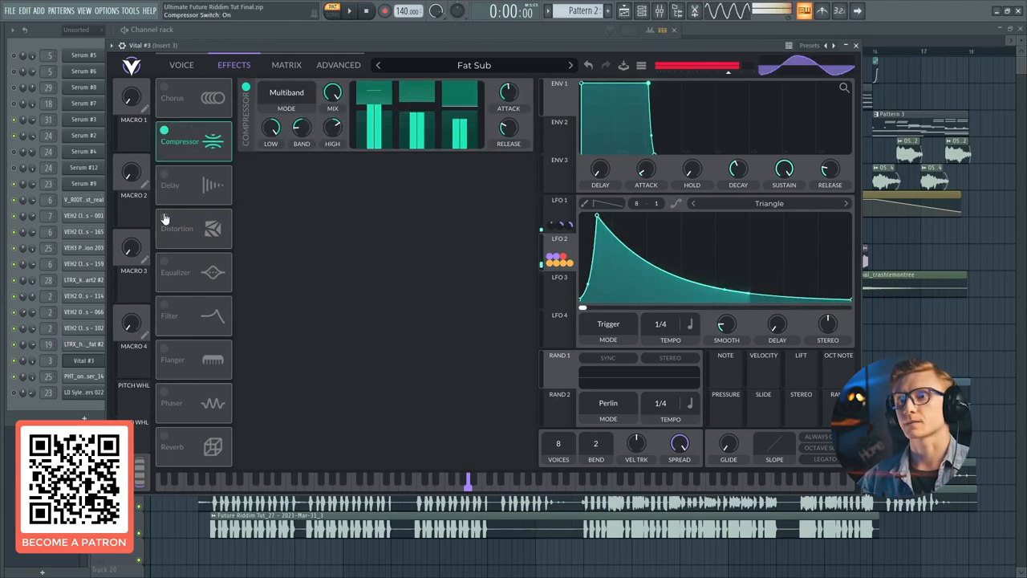
pyautogui.click(193, 228)
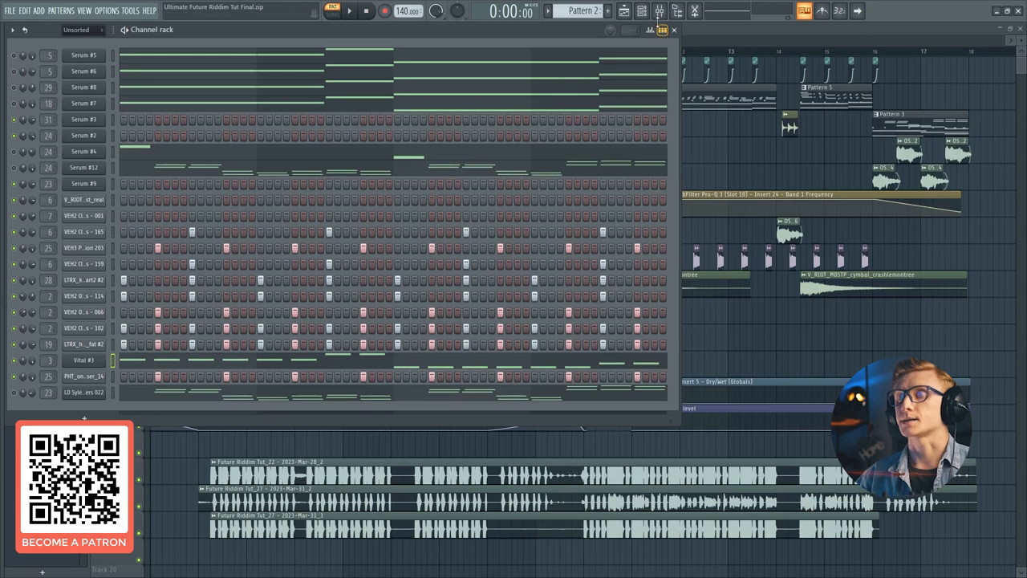
# Bring up the Serum #5 lead synth with its basic-shape oscillators and HP 12 filter
pyautogui.click(658, 9)
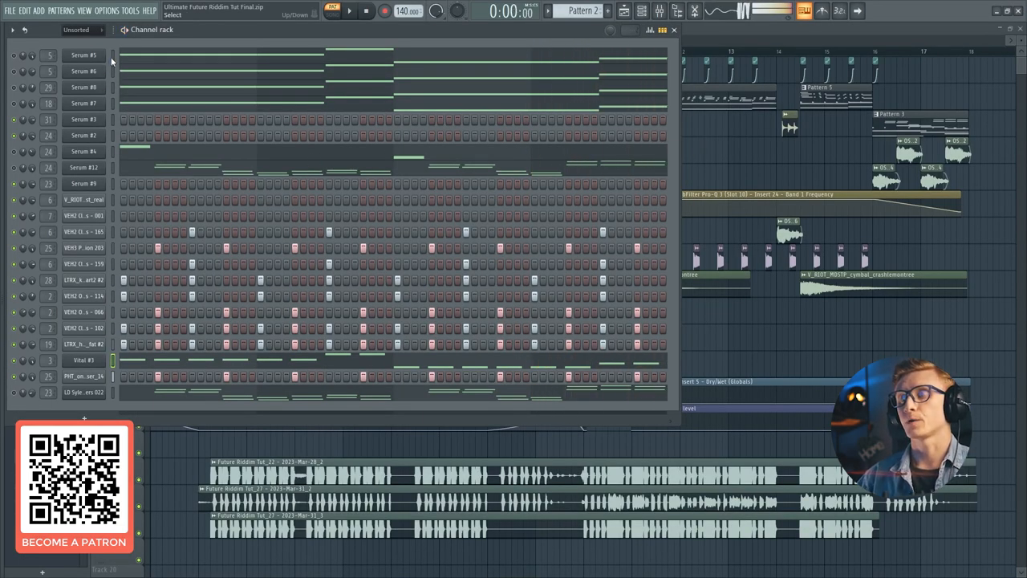
pyautogui.click(13, 55)
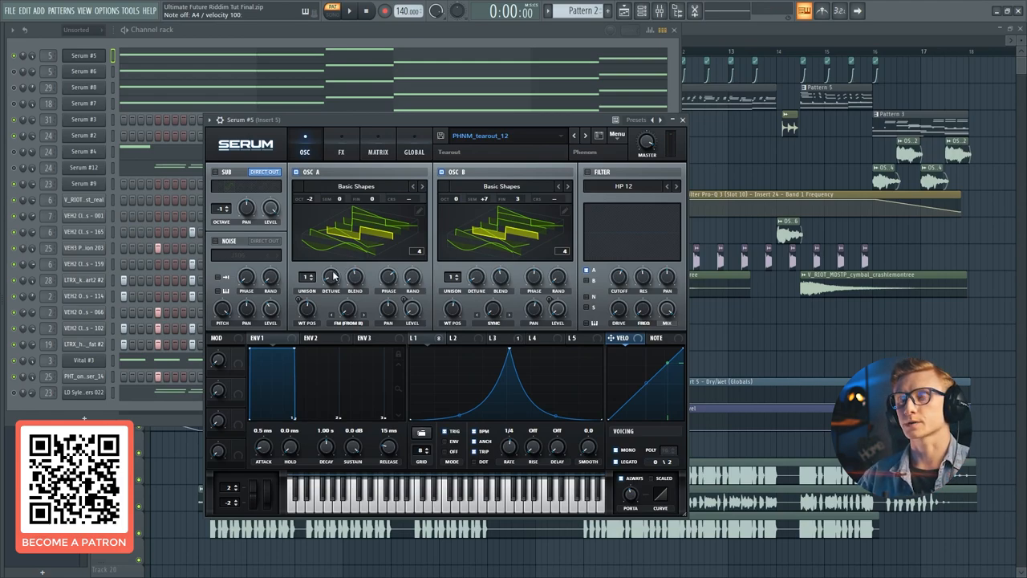
pyautogui.moveTo(311, 312)
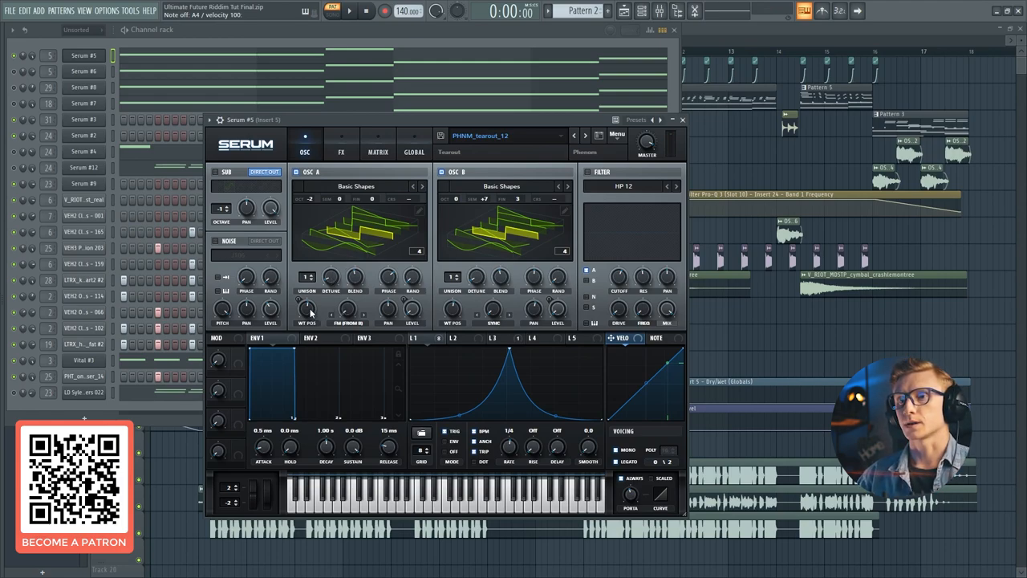
pyautogui.moveTo(421, 225)
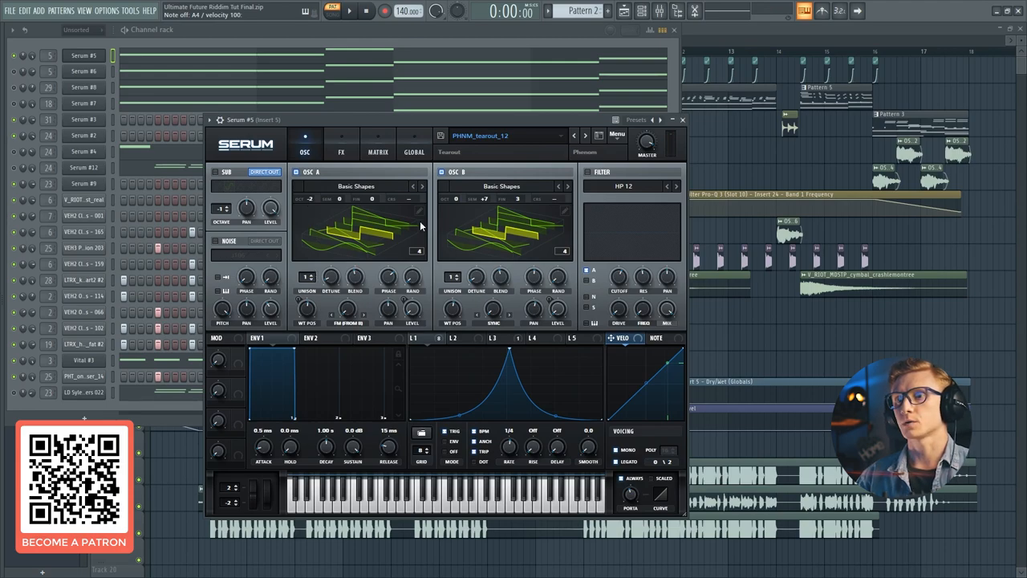
pyautogui.moveTo(490, 231)
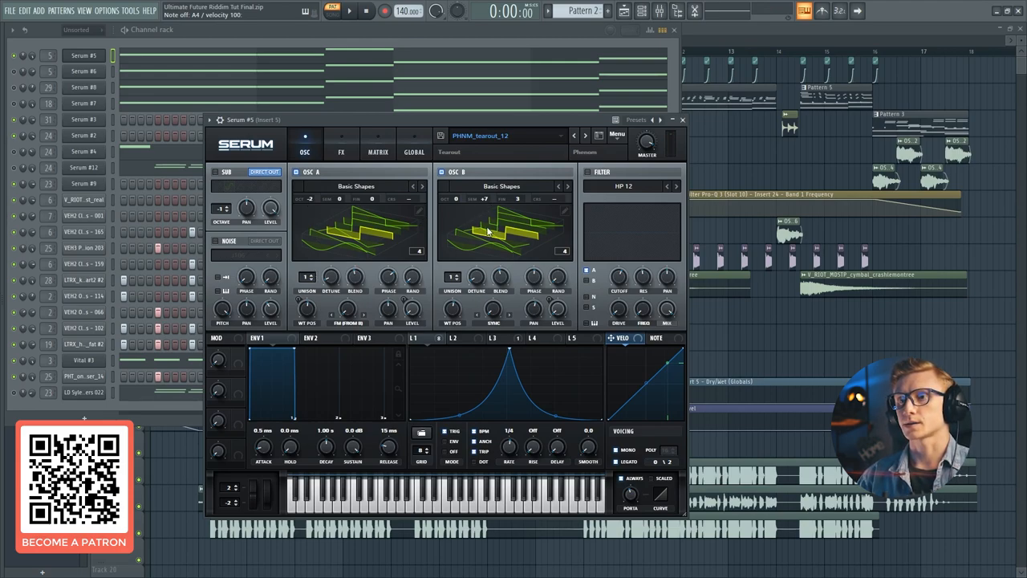
pyautogui.moveTo(485, 199)
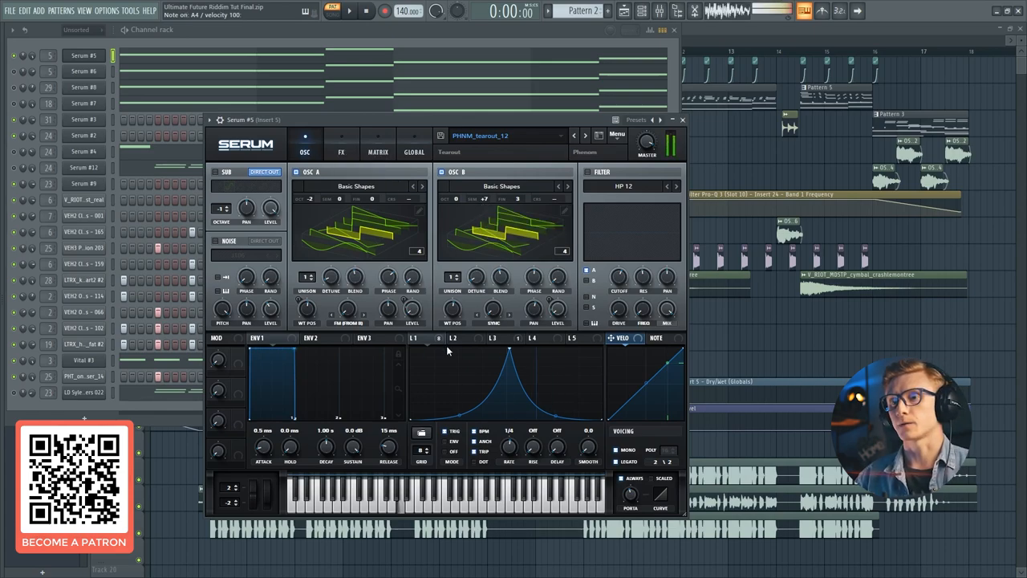
# Review Serum #5's distortion and compressor chain and its global settings, returning to the oscillators
pyautogui.click(340, 142)
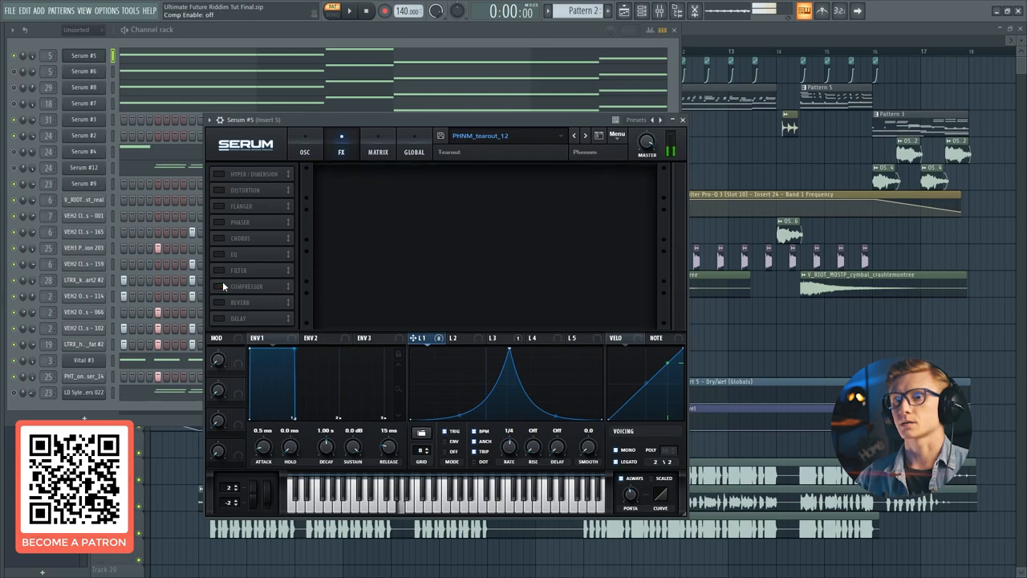
pyautogui.click(218, 190)
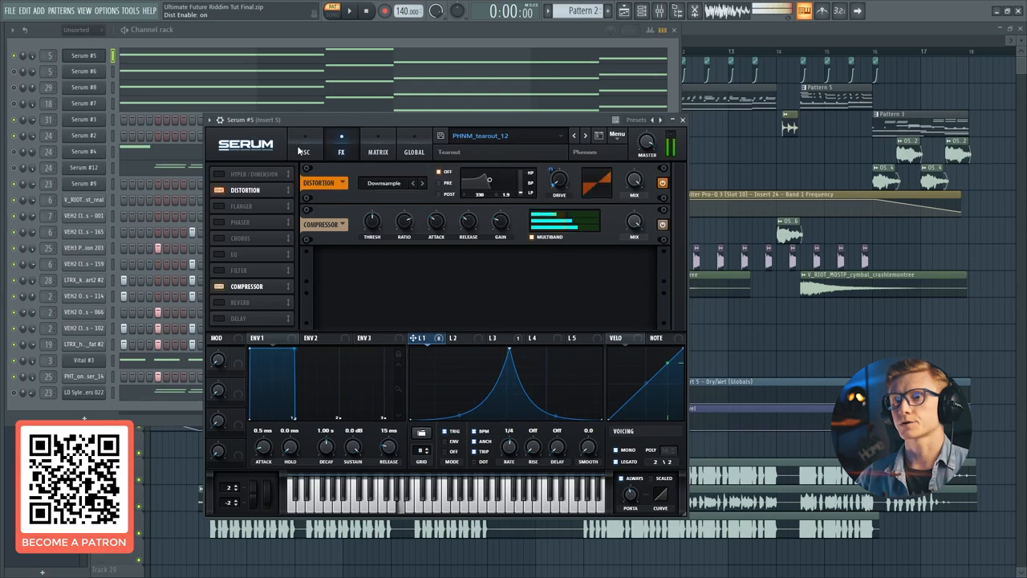
pyautogui.click(414, 152)
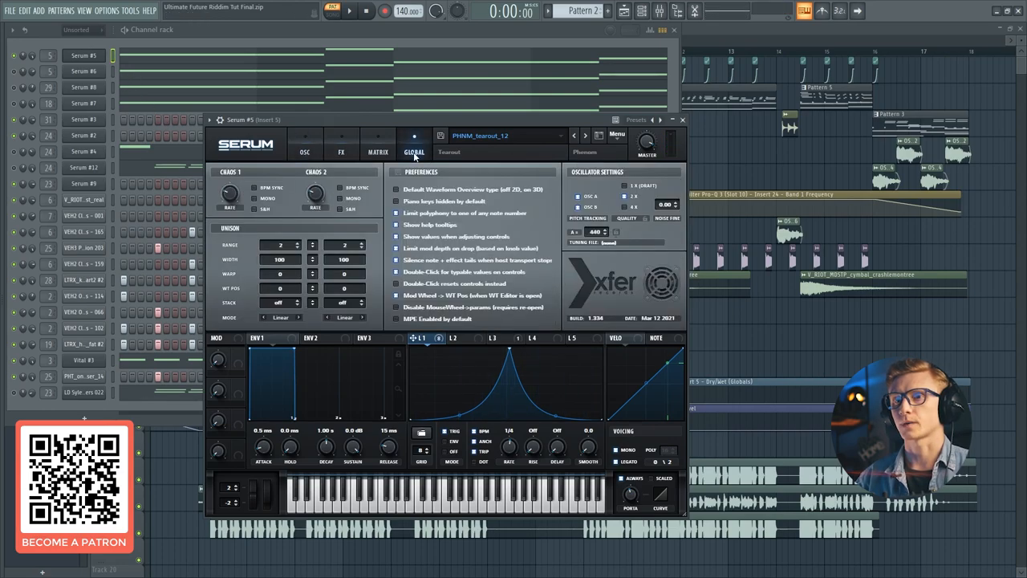
pyautogui.click(680, 119)
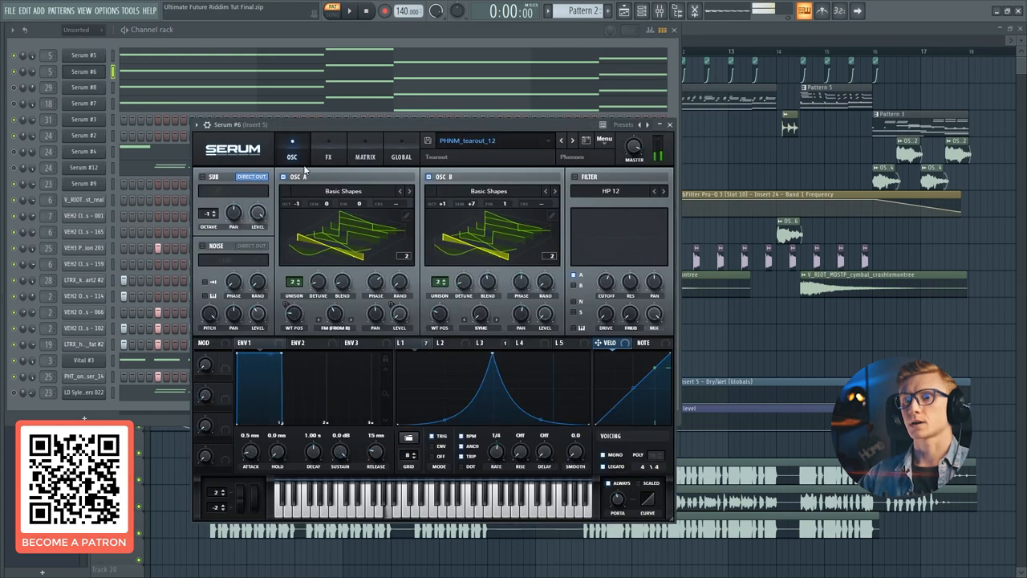
pyautogui.moveTo(446, 274)
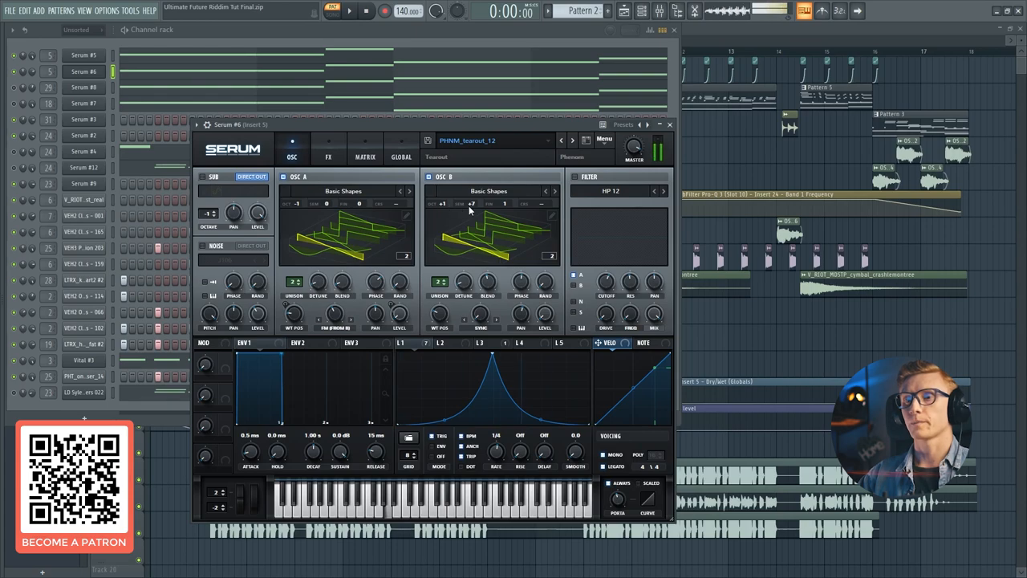
# Check Serum #6's distortion and compressor effects, then close the synth
pyautogui.click(328, 157)
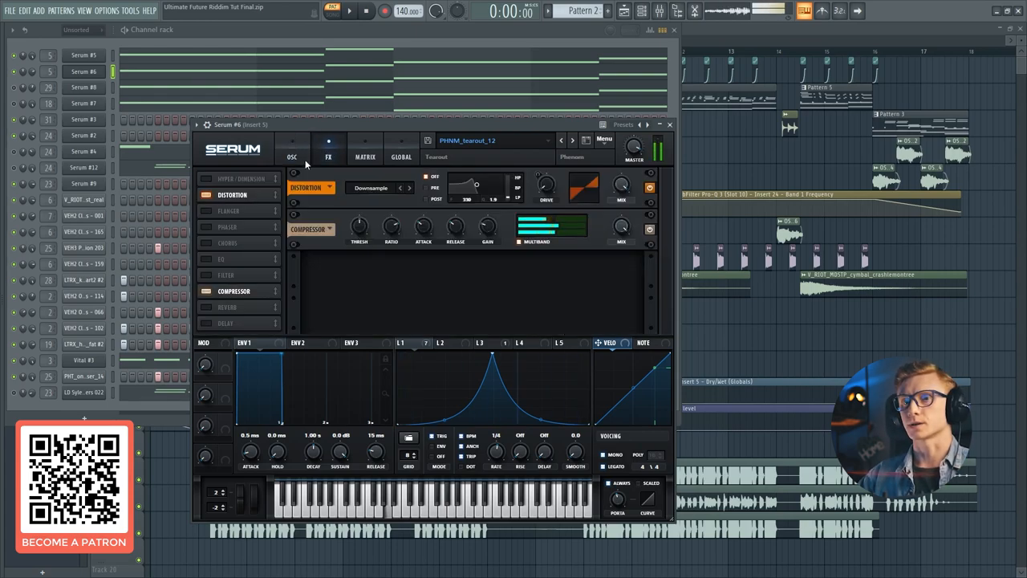
pyautogui.click(669, 125)
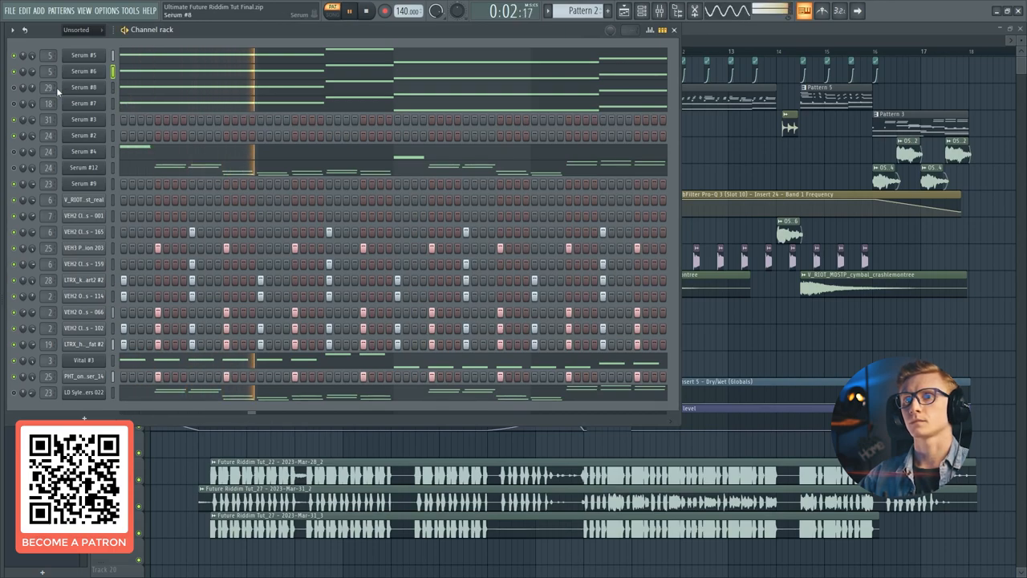
pyautogui.click(366, 10)
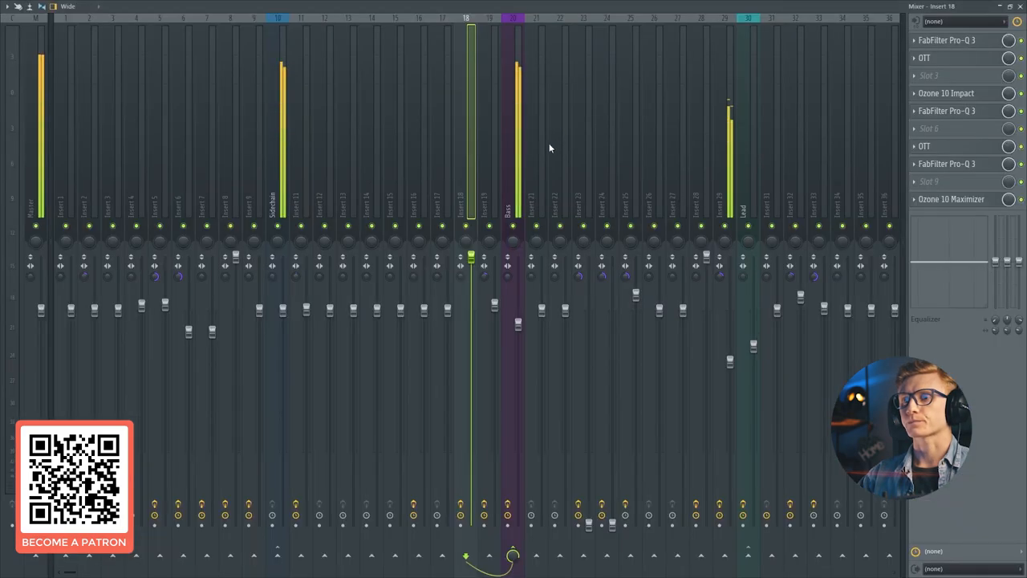
pyautogui.click(947, 128)
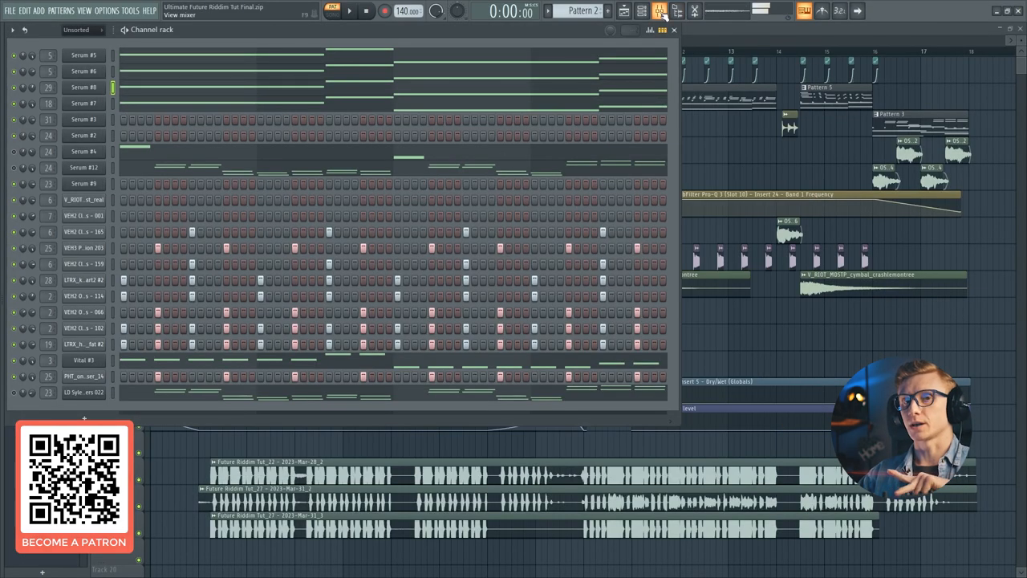
pyautogui.click(658, 10)
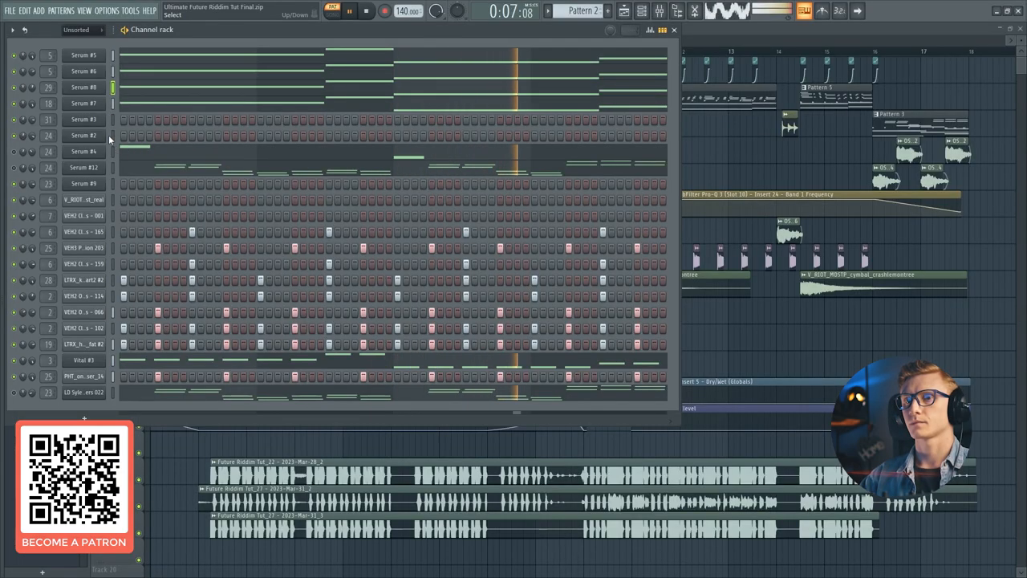
pyautogui.click(366, 10)
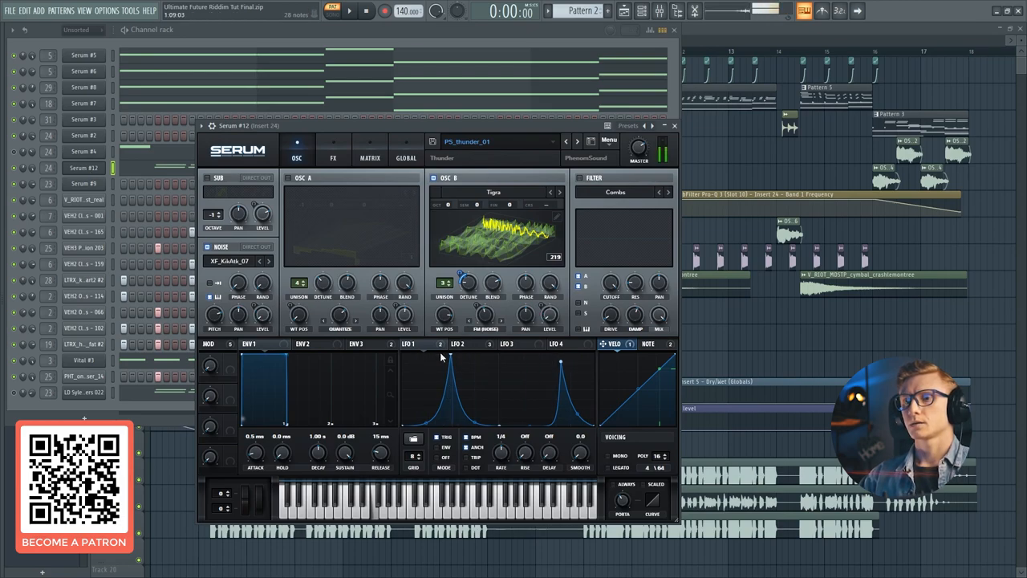
# Show Serum #12's tube distortion and EQ effects, then the Zynaptiq PitchMap plugin
pyautogui.click(334, 149)
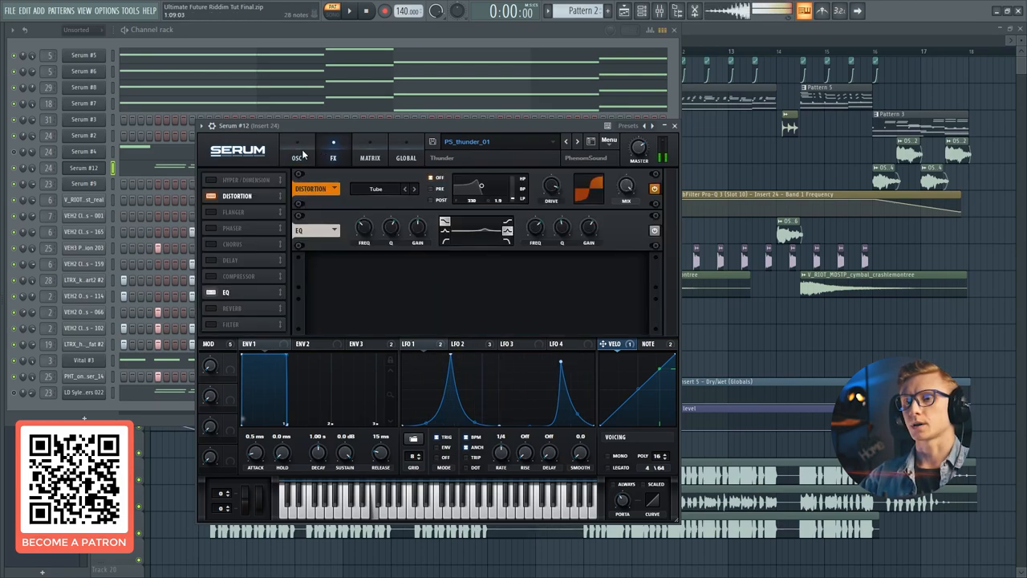
pyautogui.click(297, 153)
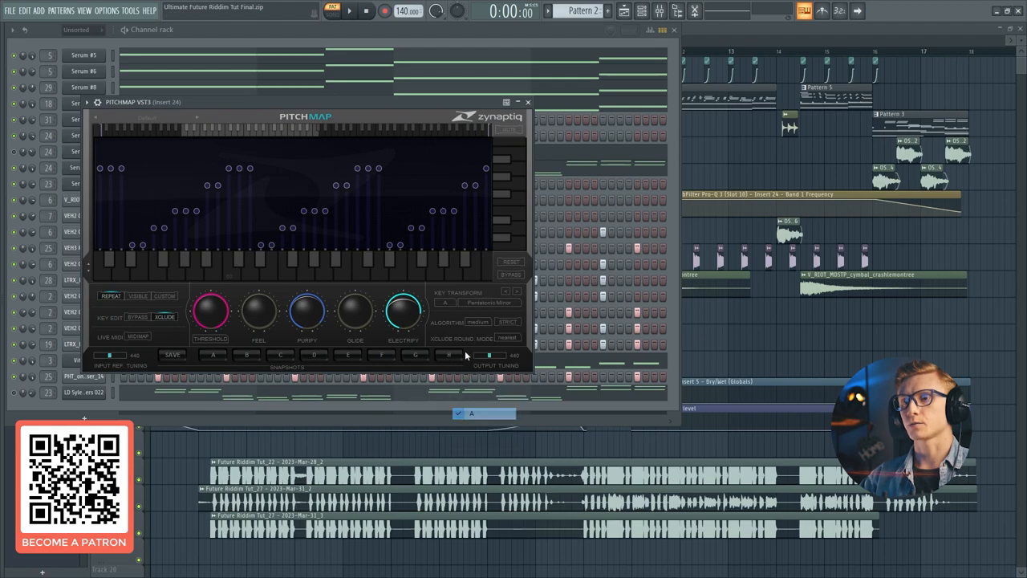
# Close PitchMap so the arrangement playlist fills the screen
pyautogui.click(488, 302)
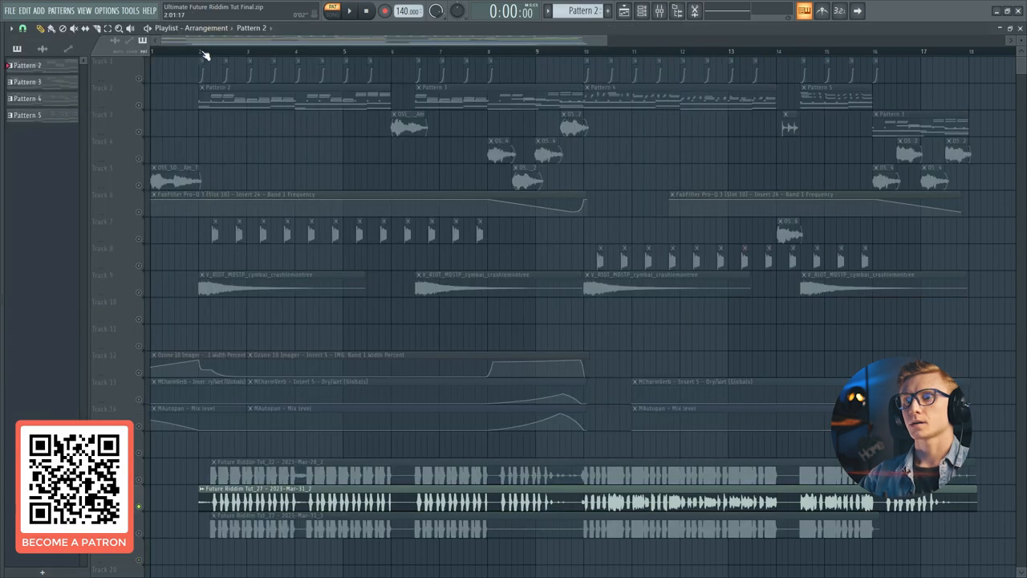
# Play the arrangement and show the mixer on Insert 22 with Ozone 10 Imager, MFreqShifter and Pro-Q 3
pyautogui.click(642, 10)
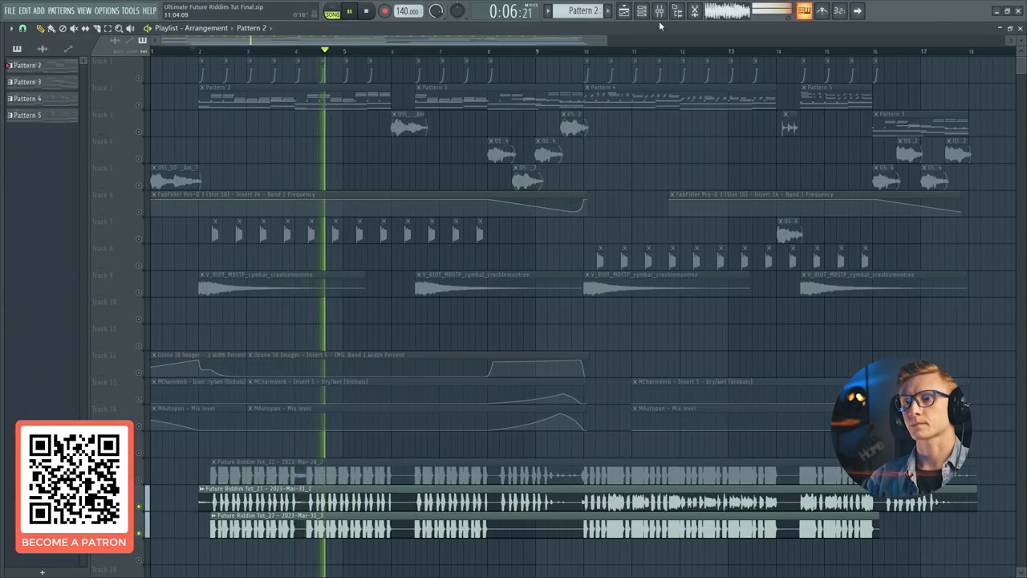
pyautogui.click(642, 10)
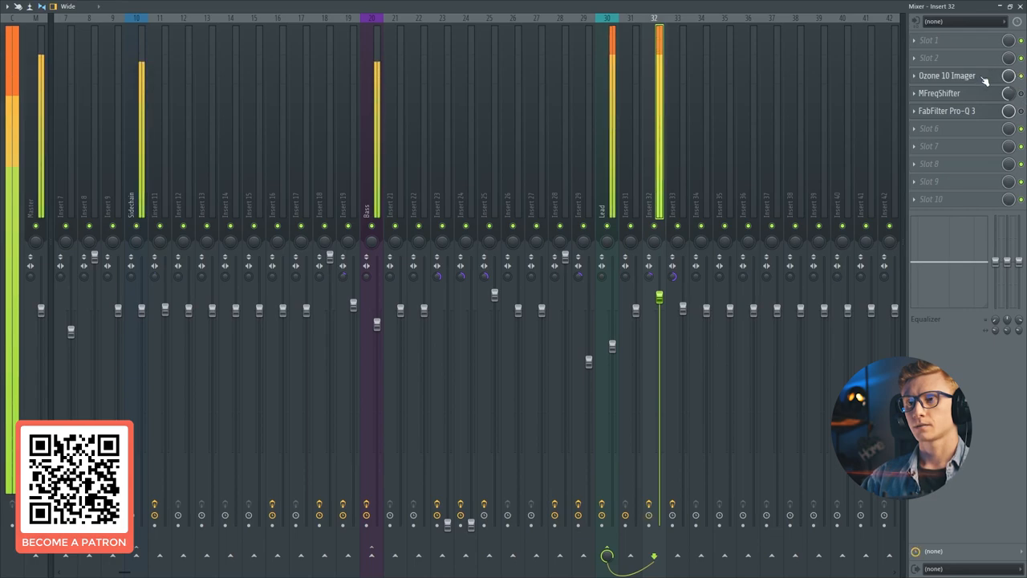
# Stop playback while the mixer still shows the Ozone Imager, MFreqShifter and Pro-Q 3 insert
pyautogui.click(947, 75)
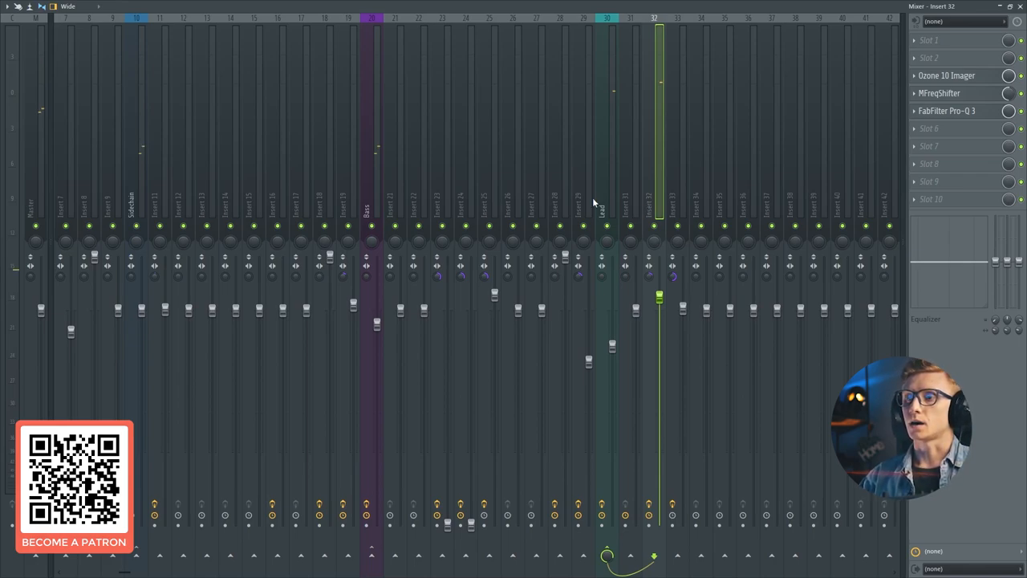
pyautogui.moveTo(546, 196)
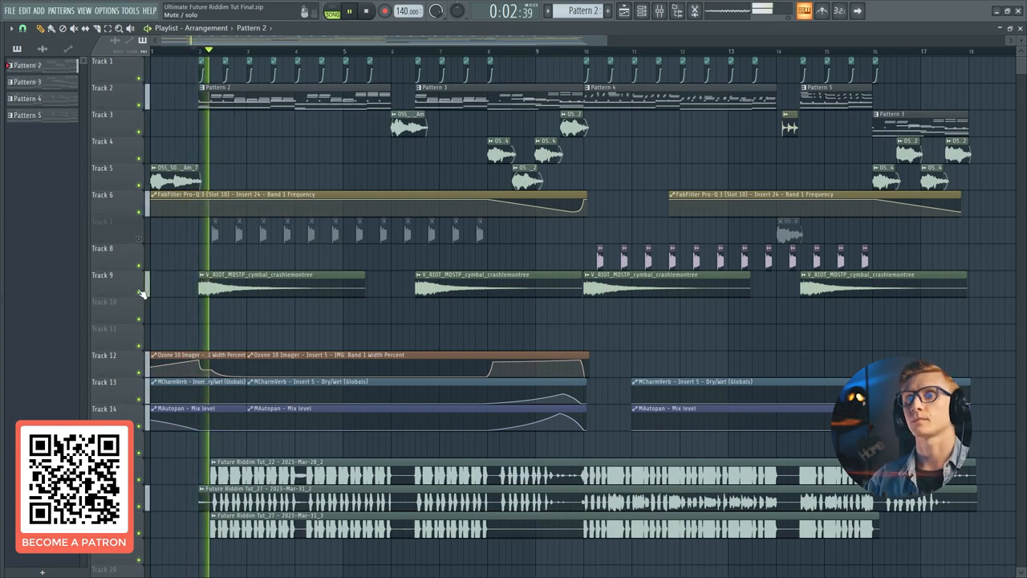
# Reopen the mixer on the insert holding Ozone 10 Imager, MFreqShifter and Pro-Q 3
pyautogui.click(138, 274)
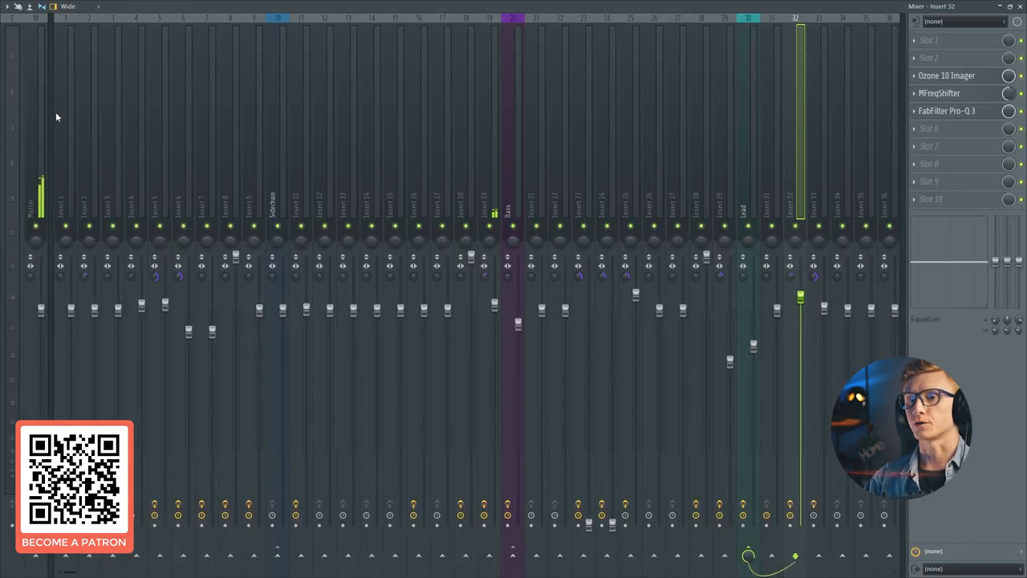
# Show the Antares Harmony Engine on the vocal insert and reveal its presets and plugin options menu
pyautogui.click(142, 200)
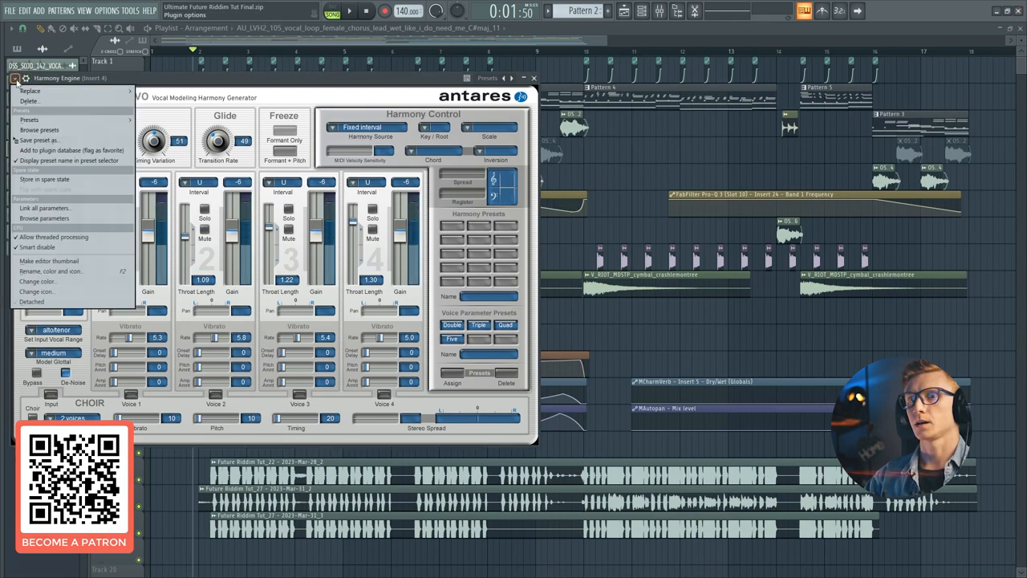
pyautogui.click(29, 119)
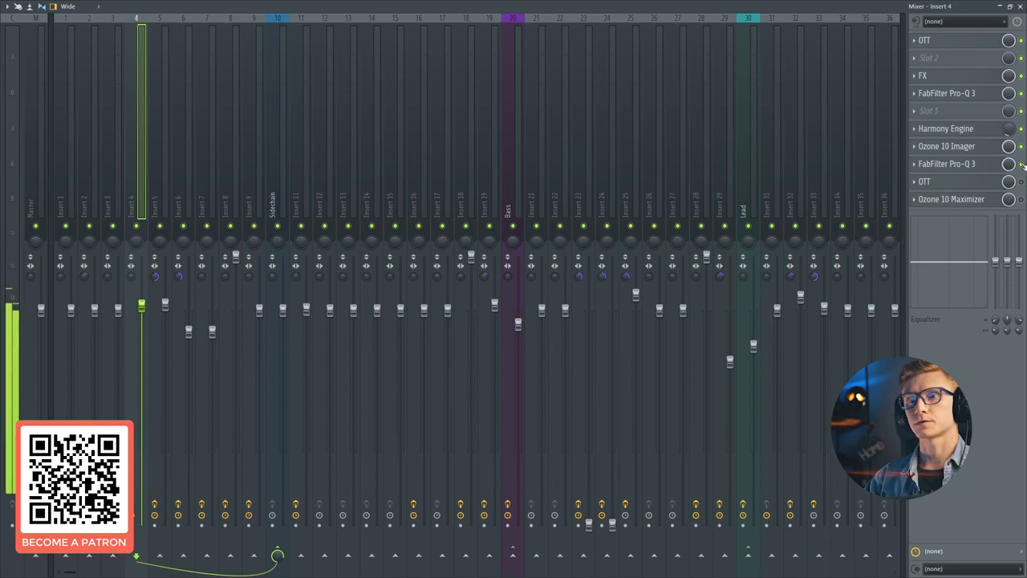
# Dismiss the Harmony Engine and show Insert 4's chain of OTT, Harmony Engine and Ozone 10 Maximizer
pyautogui.click(1021, 199)
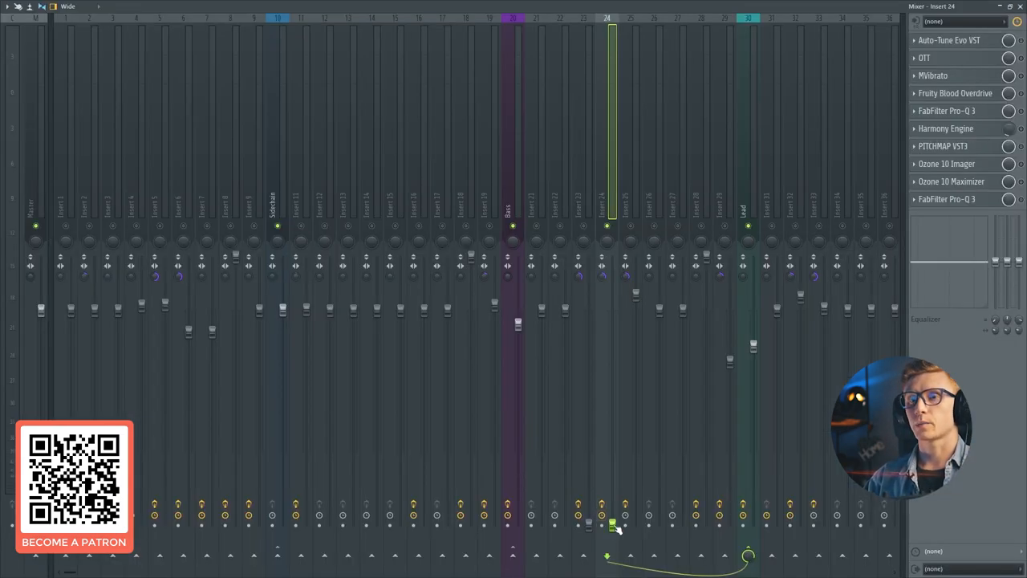
# Scroll the mixer to insert 23's chain with Auto-Tune, OTT, Harmony Engine and Ozone plugins
pyautogui.moveTo(612, 526); pyautogui.dragTo(611, 321)
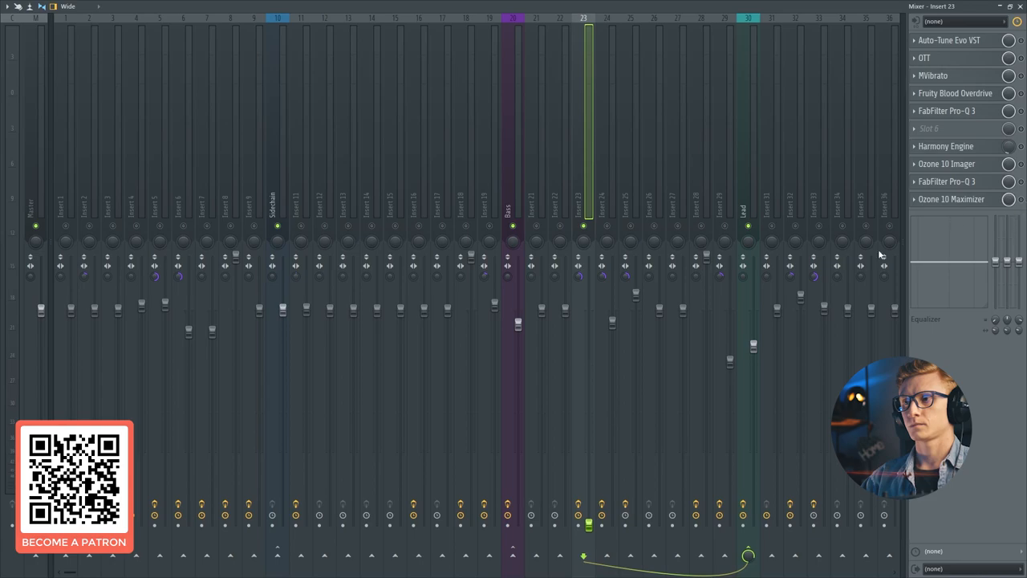
# Bring up the Serum #9 lead patch with its basic-shape oscillators over the channel rack
pyautogui.moveTo(588, 526); pyautogui.dragTo(588, 313)
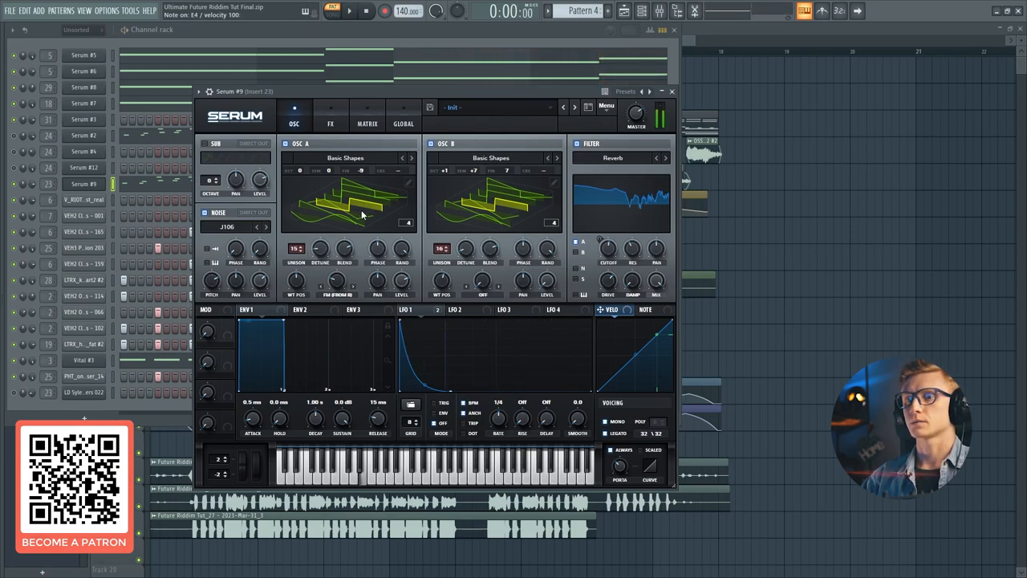
# Solo oscillator A briefly, review Serum's FX rack, LFO 2 shape and LFO 1 matrix routings, then close the synth
pyautogui.click(414, 310)
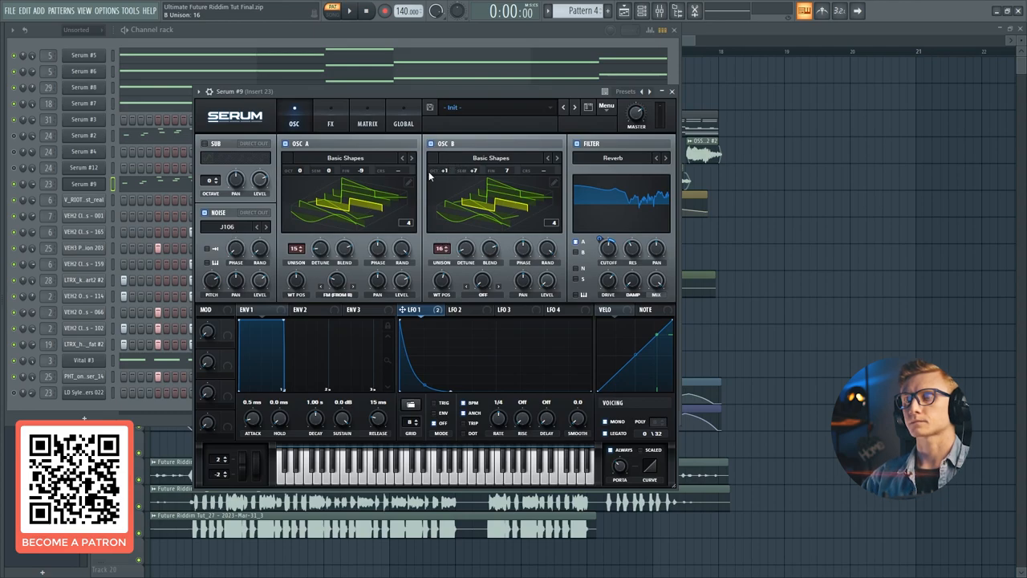
pyautogui.click(432, 144)
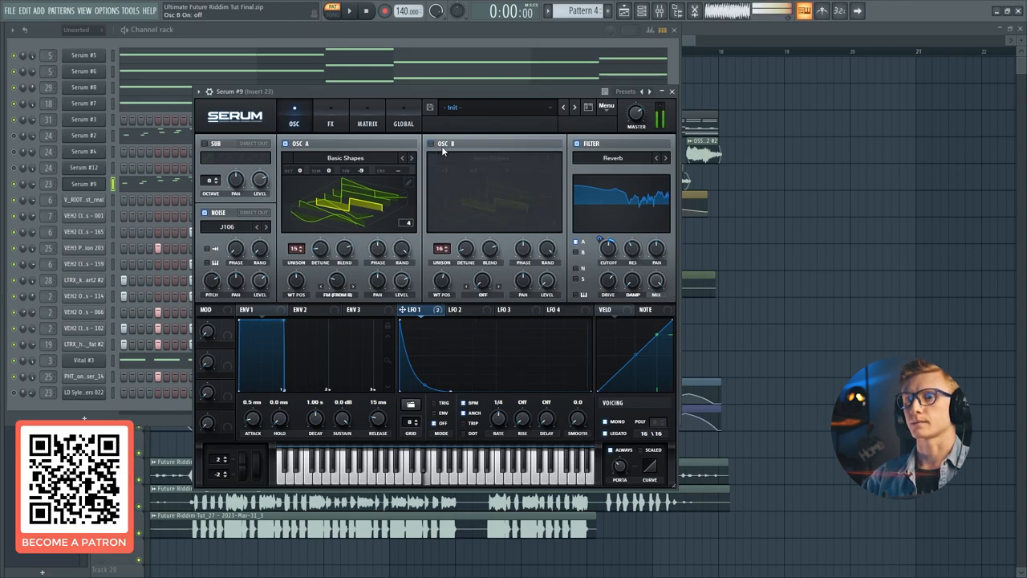
pyautogui.click(432, 144)
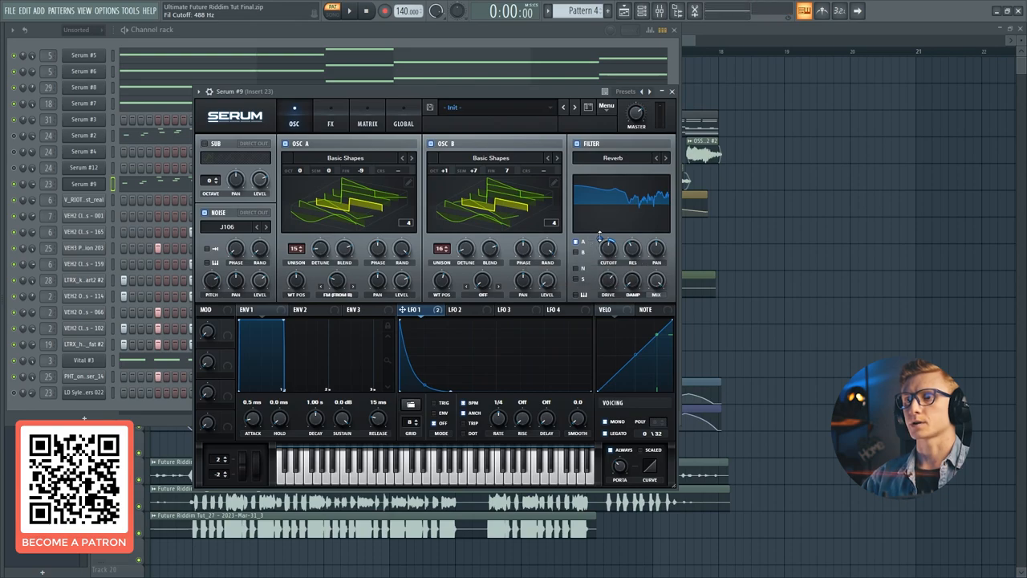
pyautogui.click(330, 122)
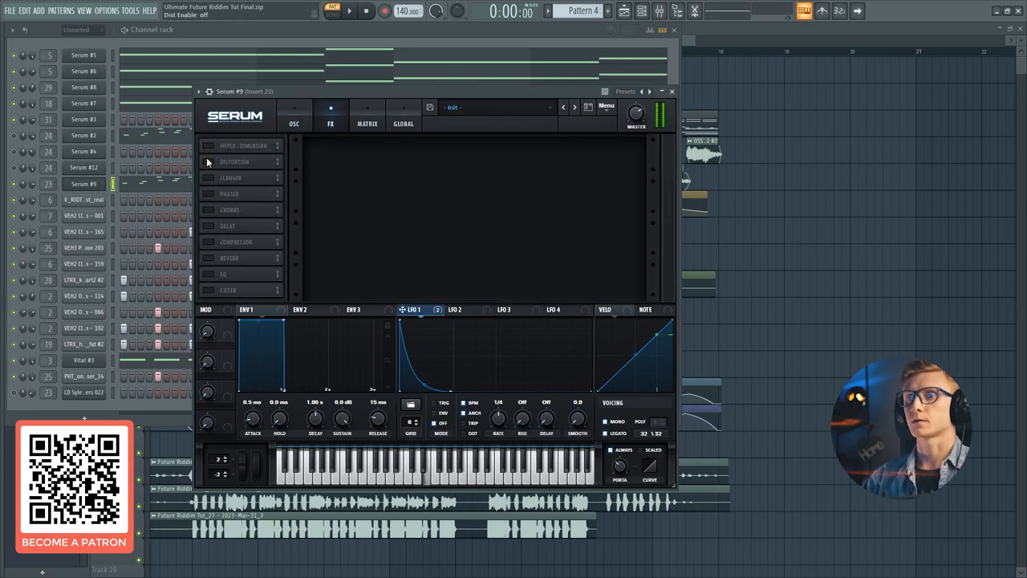
pyautogui.click(293, 115)
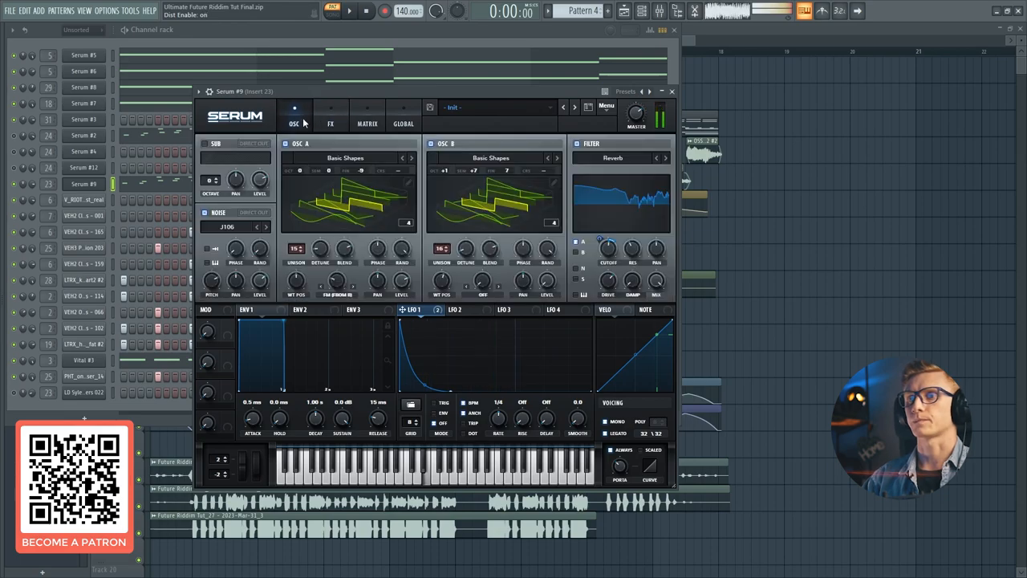
pyautogui.click(459, 310)
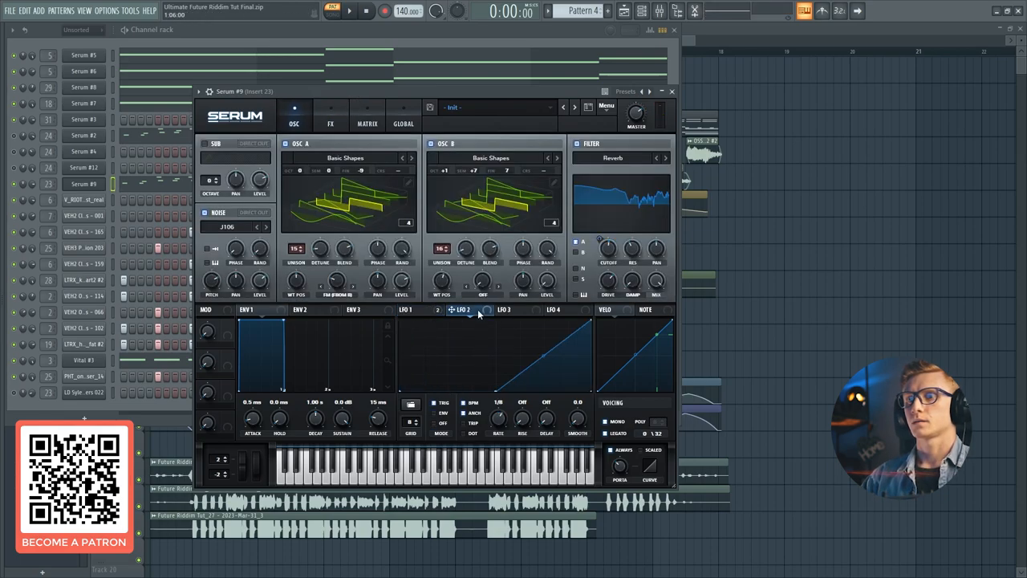
pyautogui.click(366, 122)
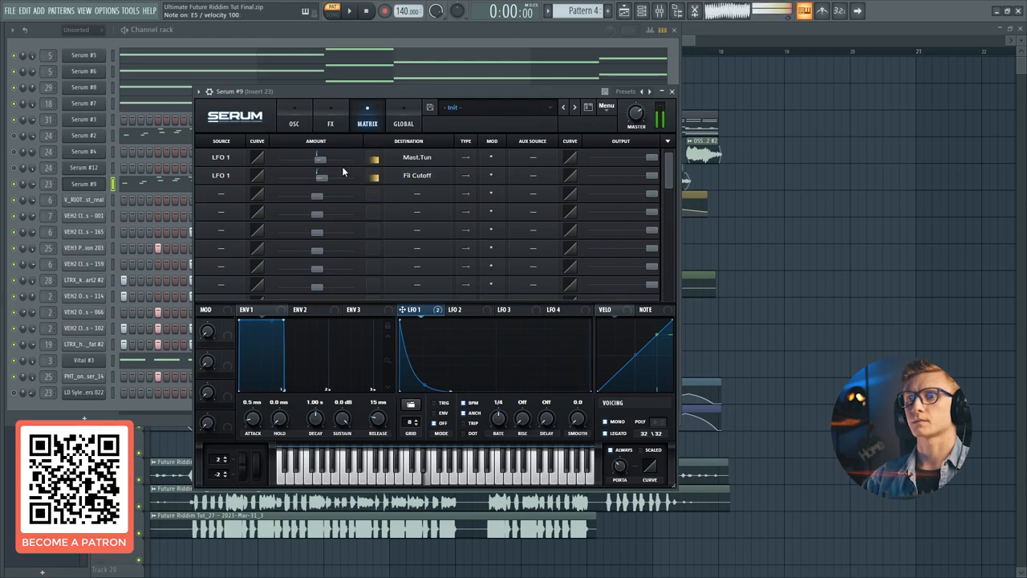
pyautogui.click(294, 119)
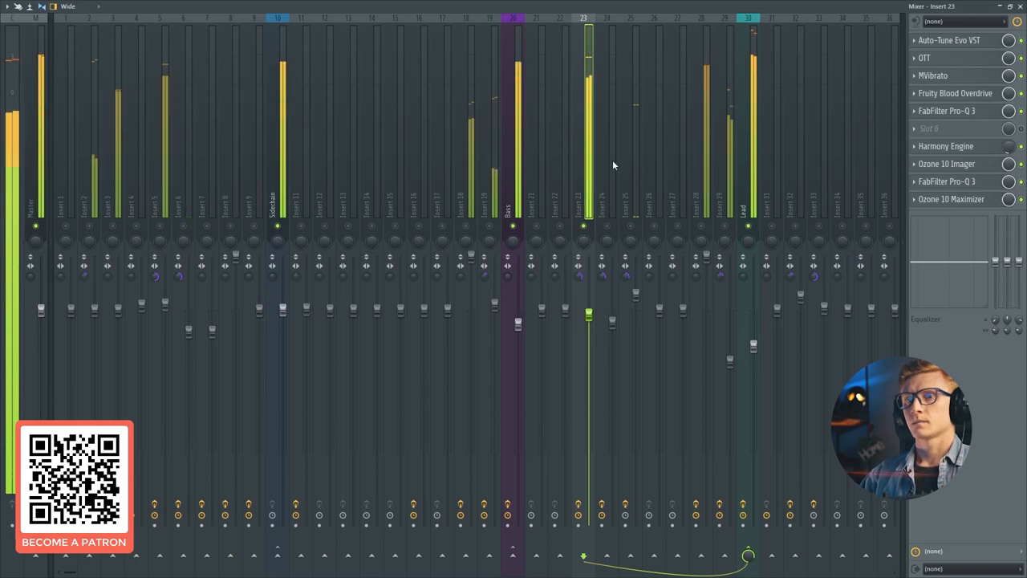
pyautogui.click(607, 201)
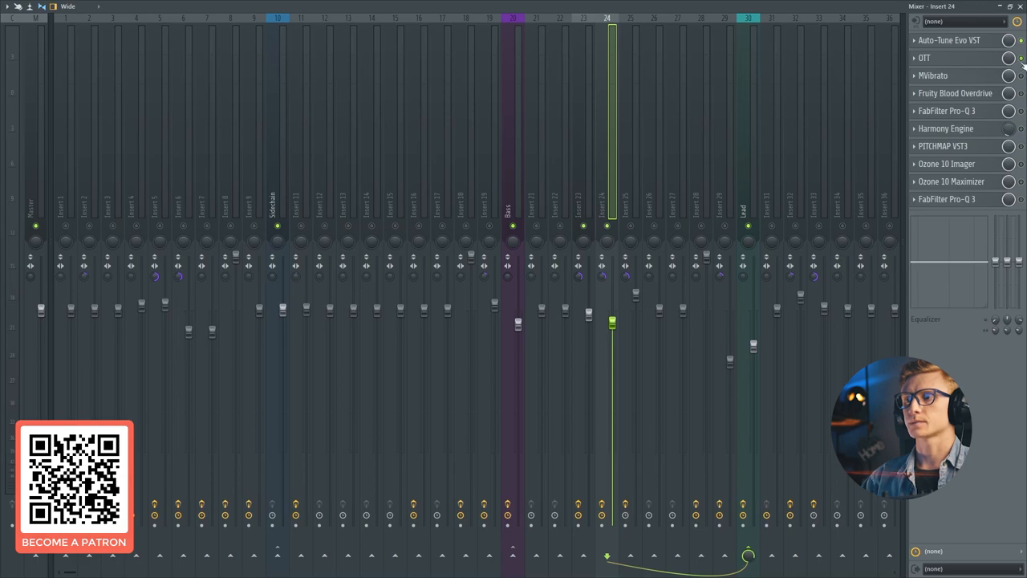
pyautogui.moveTo(612, 321); pyautogui.dragTo(613, 324)
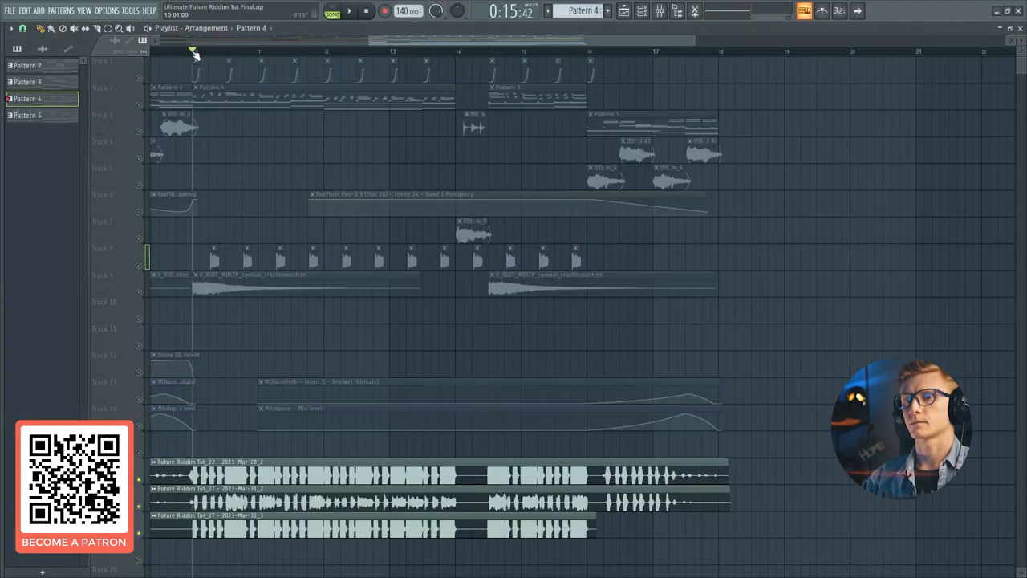
pyautogui.click(350, 10)
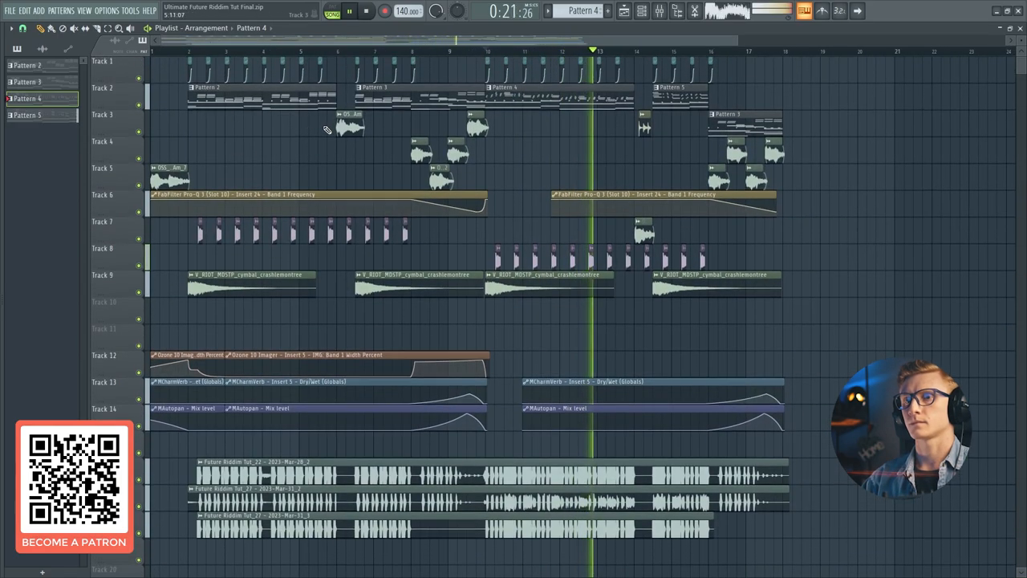
pyautogui.click(640, 9)
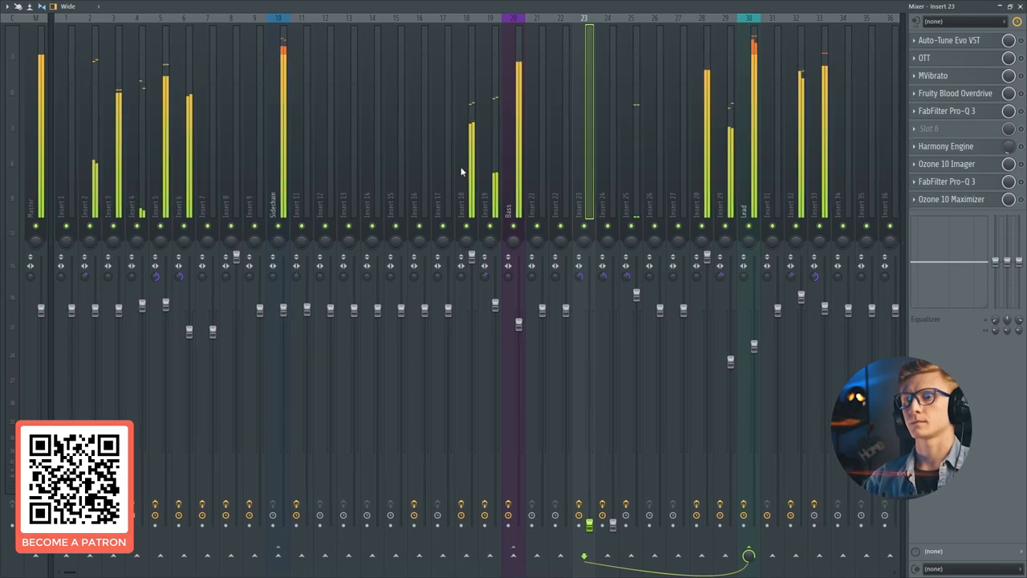
# Select mixer insert 3 with Pro-Q 3 and bring up its Ozone 10 Maximizer settings
pyautogui.click(116, 201)
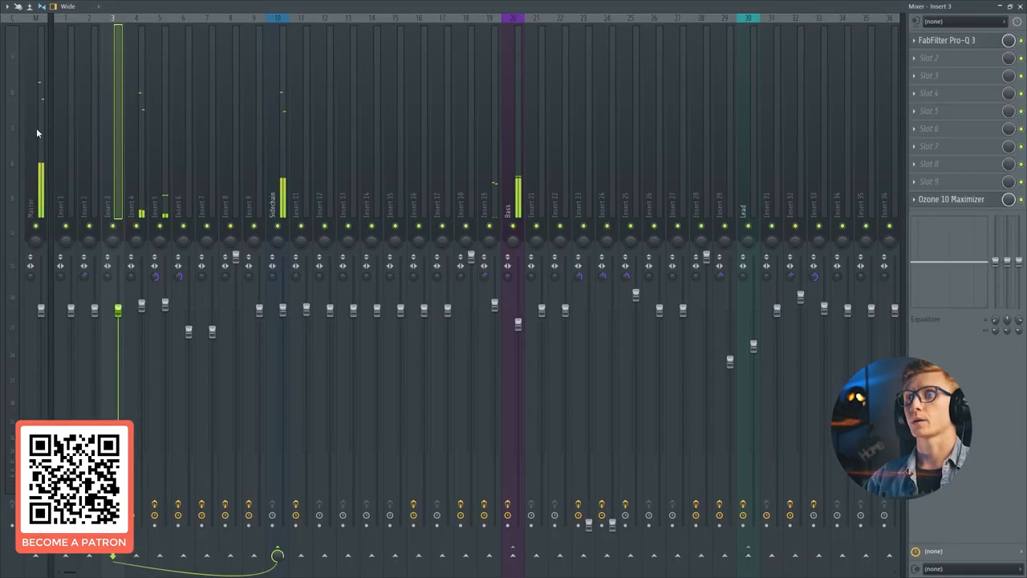
pyautogui.click(35, 201)
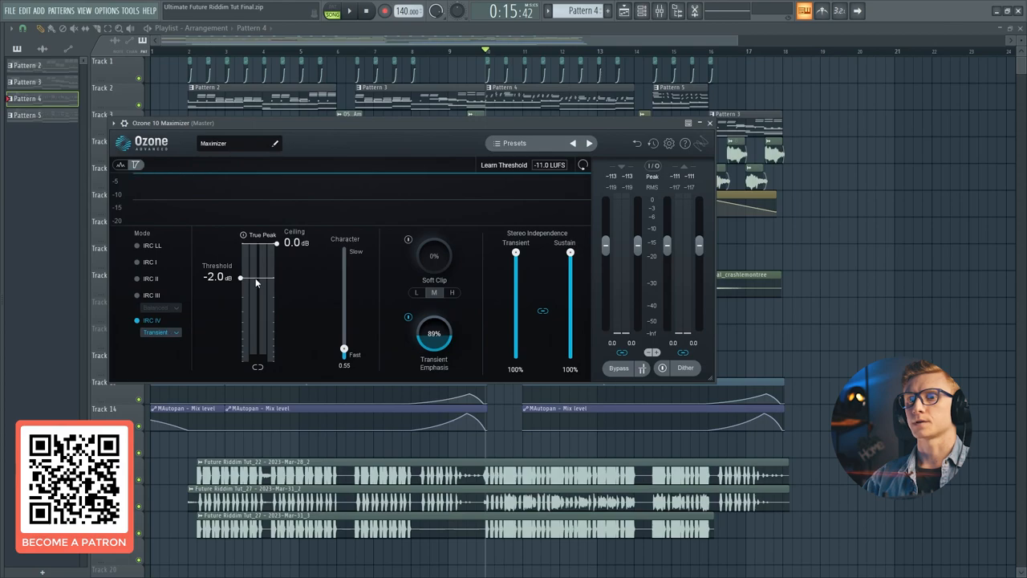
# Leave the Maximizer at -2.0 dB threshold, 0.0 dB ceiling and return to the master chain mixer
pyautogui.click(350, 10)
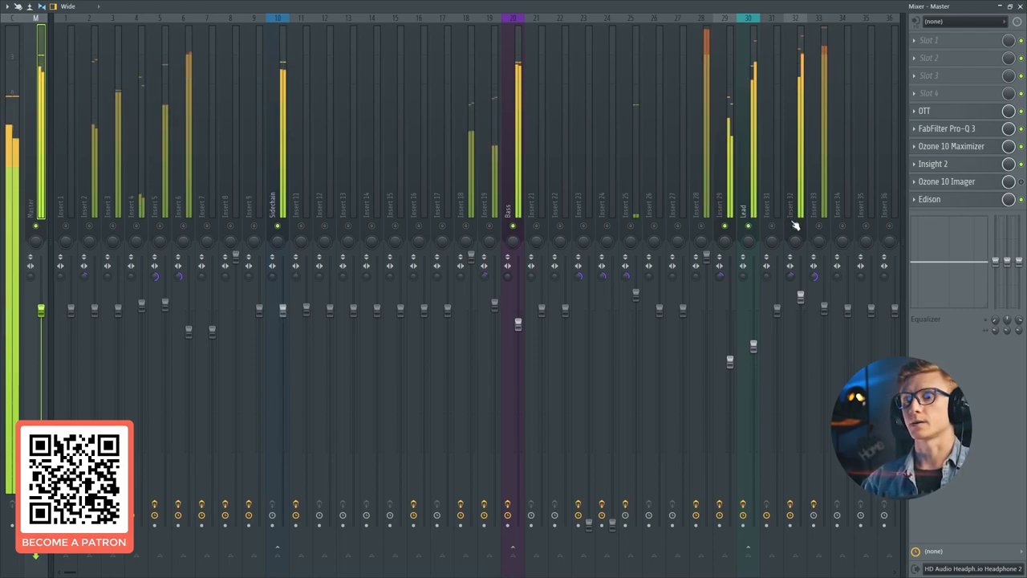
pyautogui.moveTo(799, 228)
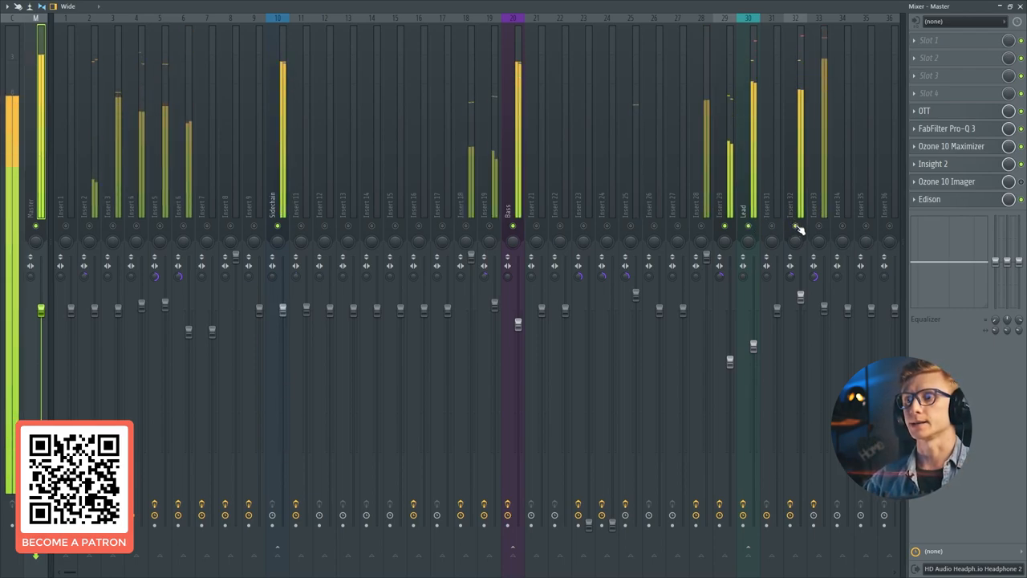